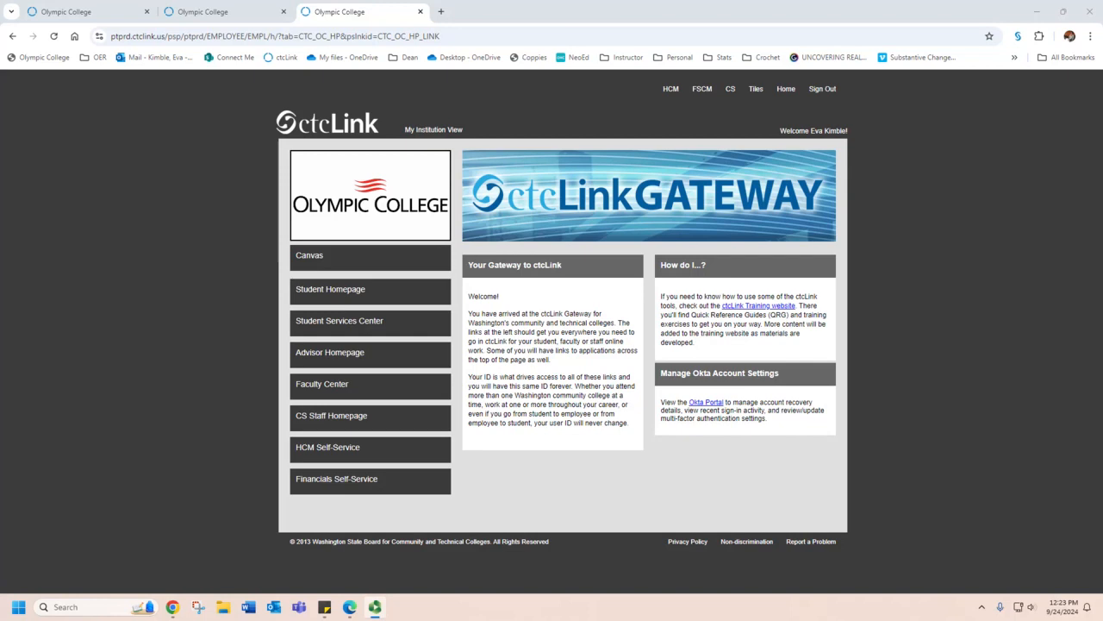
mouse_move(222, 440)
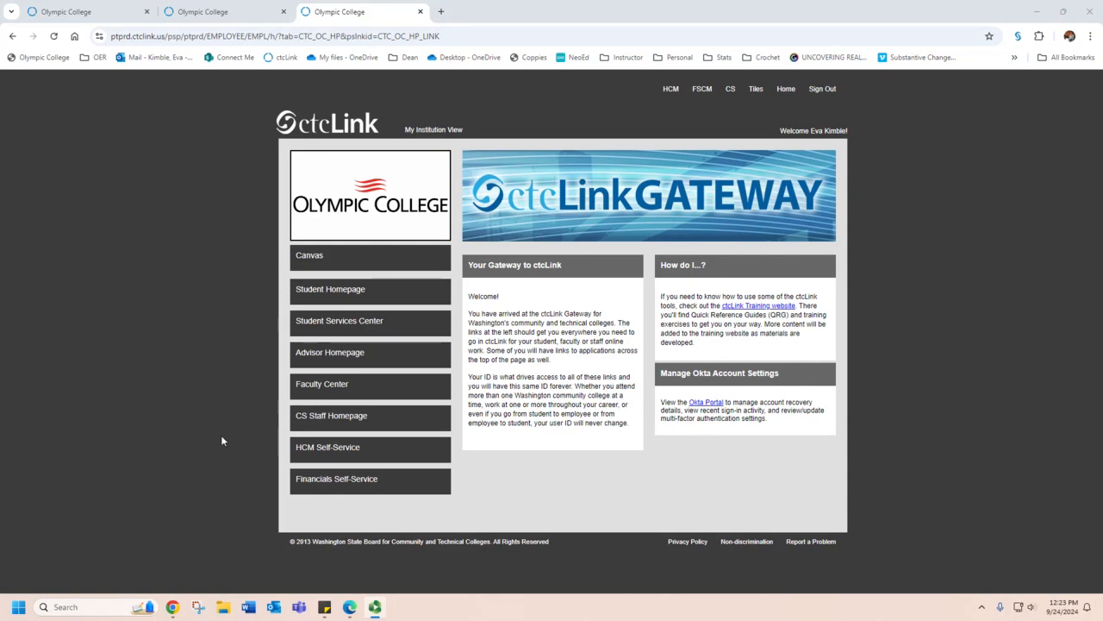
mouse_move(370, 516)
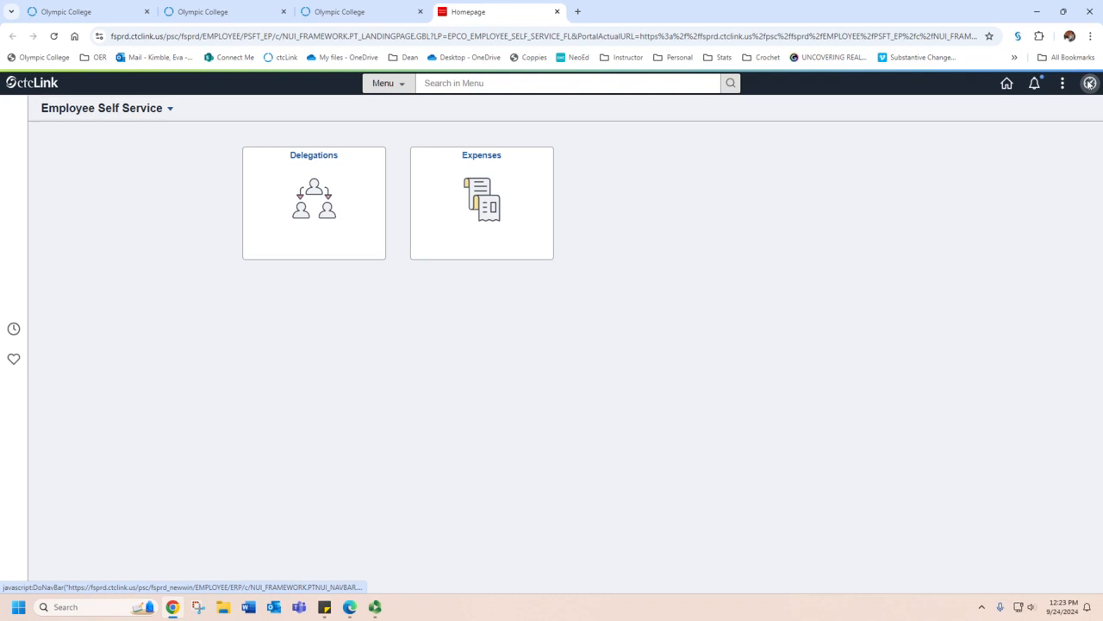
Navigate to Employee Self-Service > Travel and Expenses > Expense Reports > Create/Modify
left_click(1089, 83)
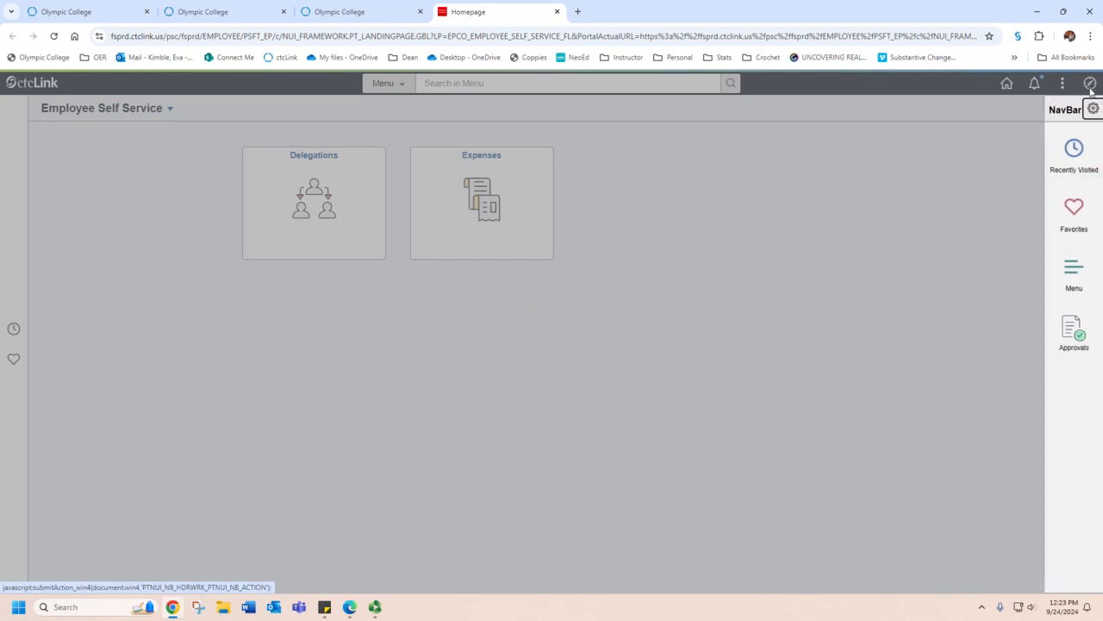
mouse_move(1074, 267)
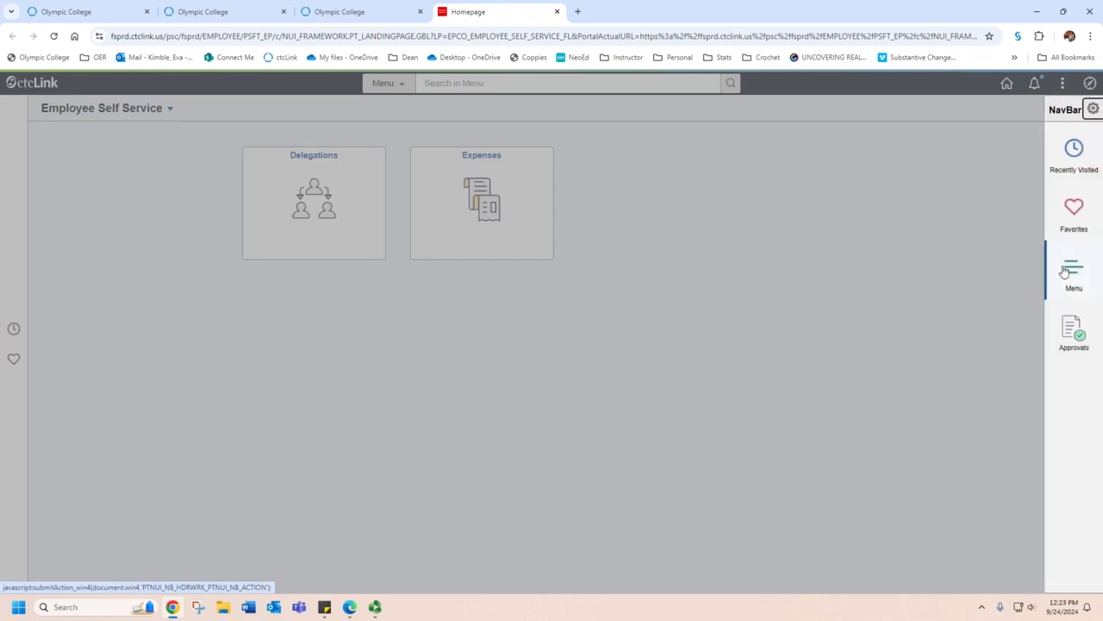
left_click(1074, 270)
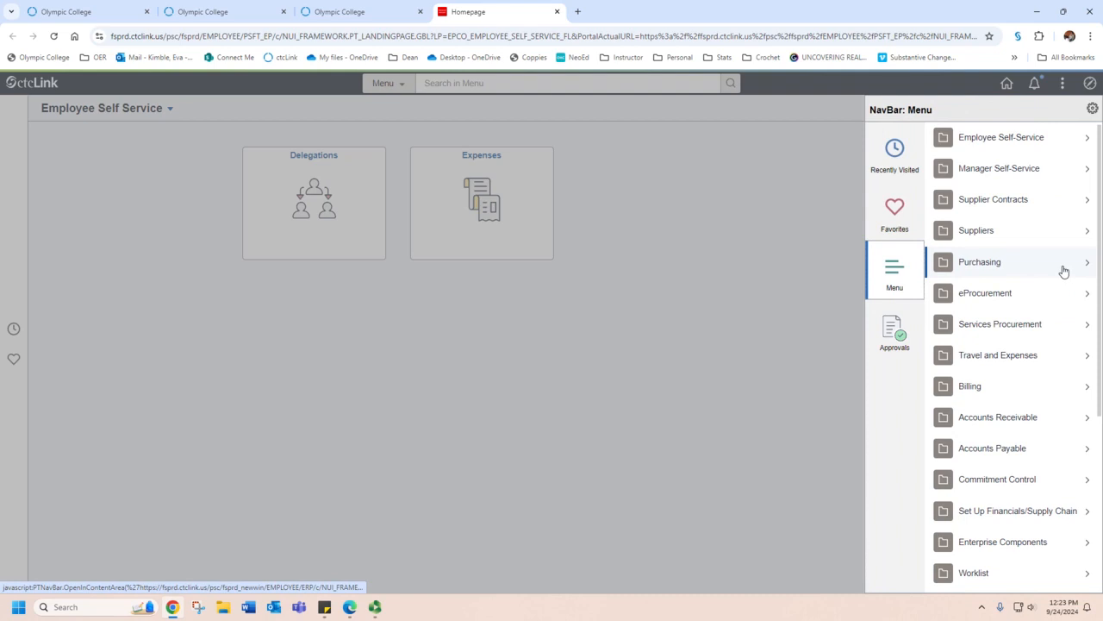
left_click(1001, 137)
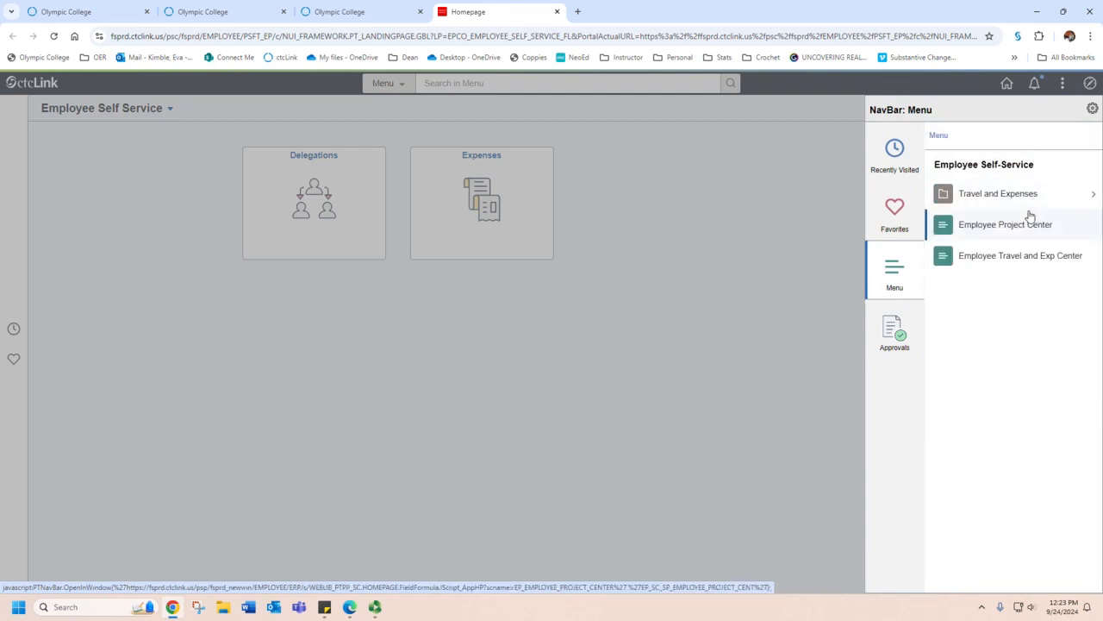
left_click(998, 193)
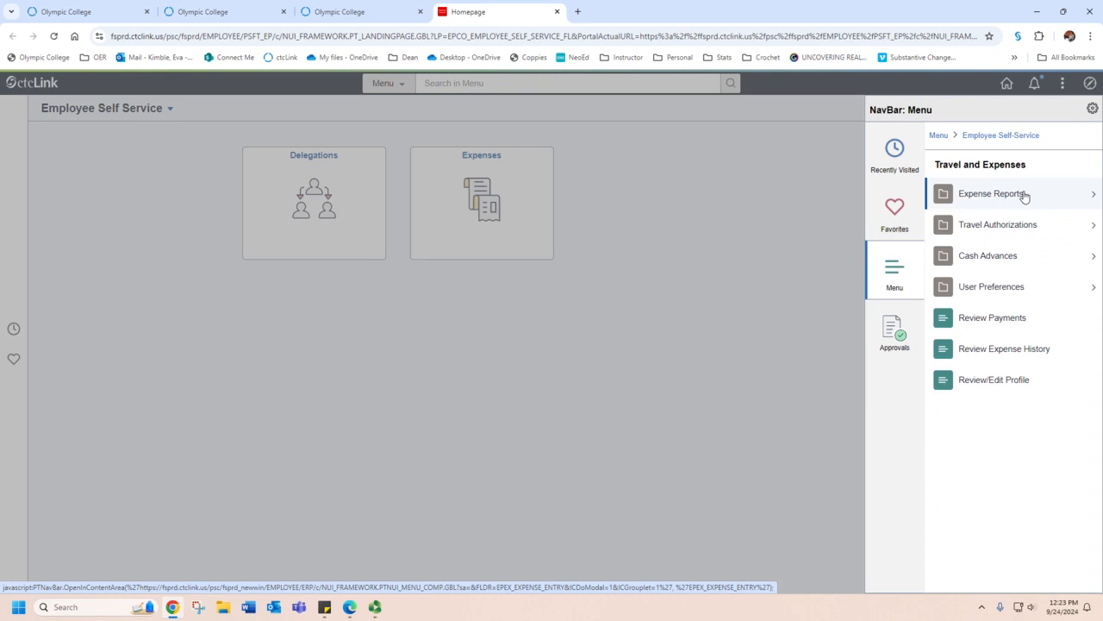
left_click(993, 193)
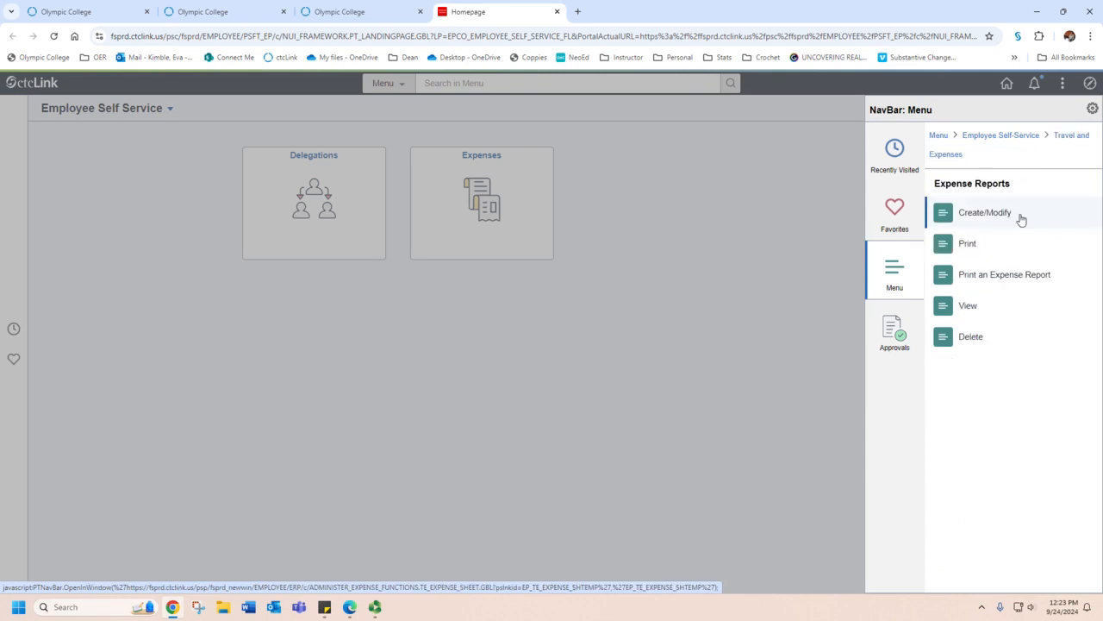
left_click(984, 212)
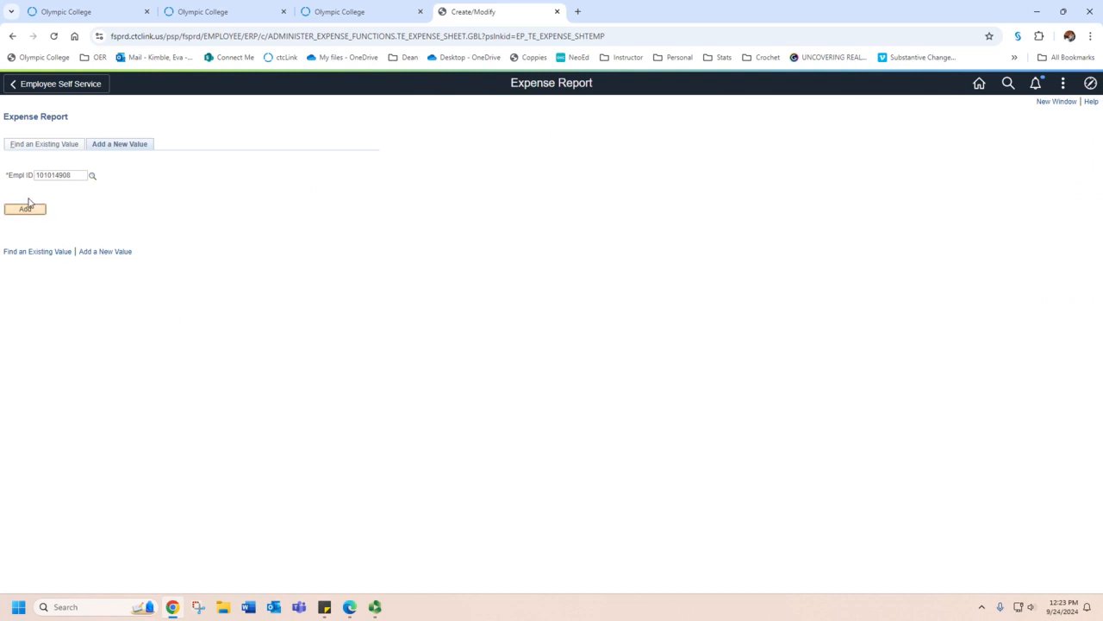
Add a report with Miscellaneous purpose, description 'Bremerton to Poulsbo', and location Bremerton
left_click(24, 207)
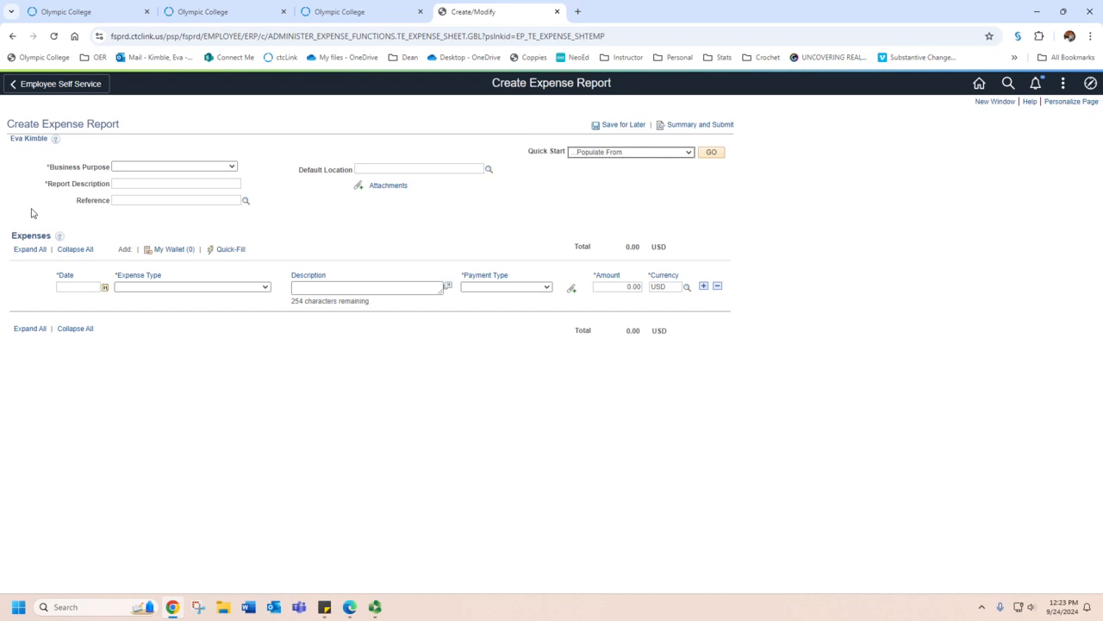
left_click(174, 166)
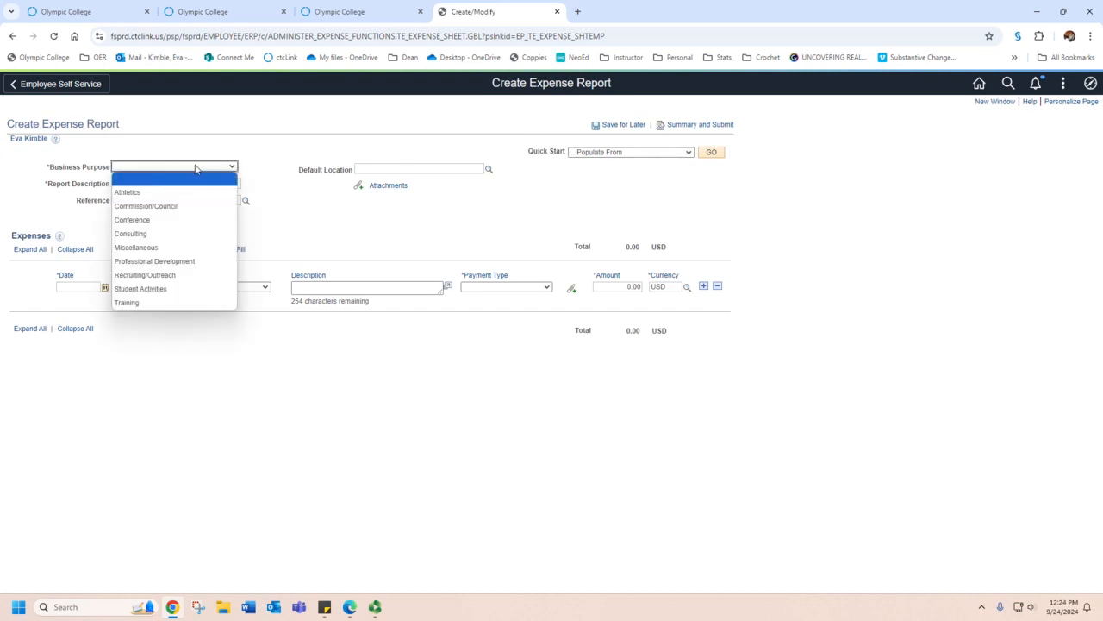
mouse_move(190, 247)
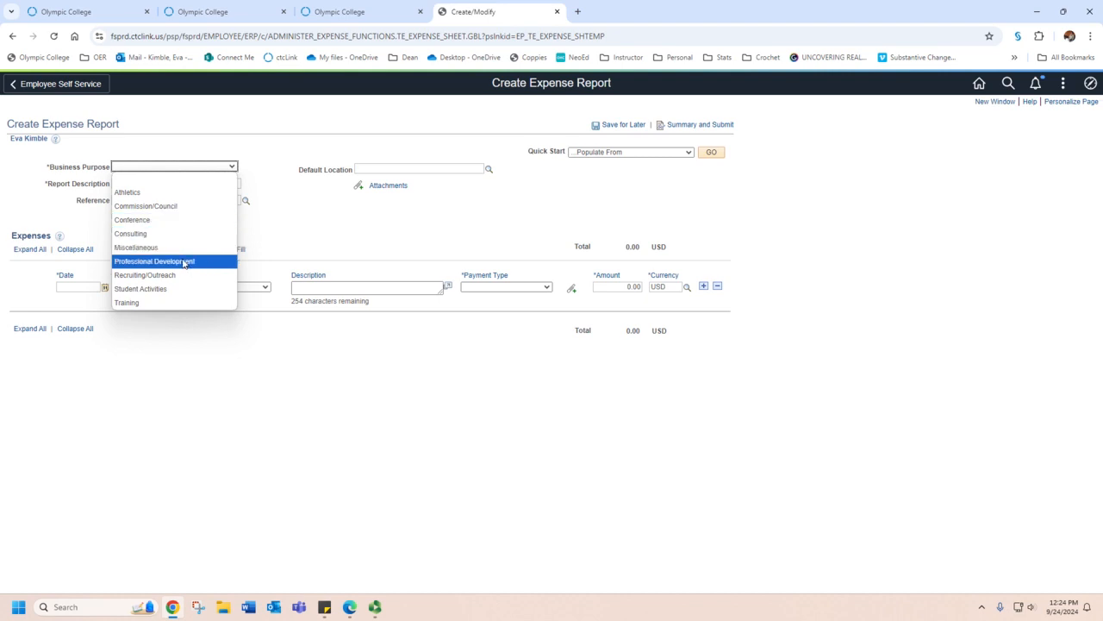
left_click(136, 248)
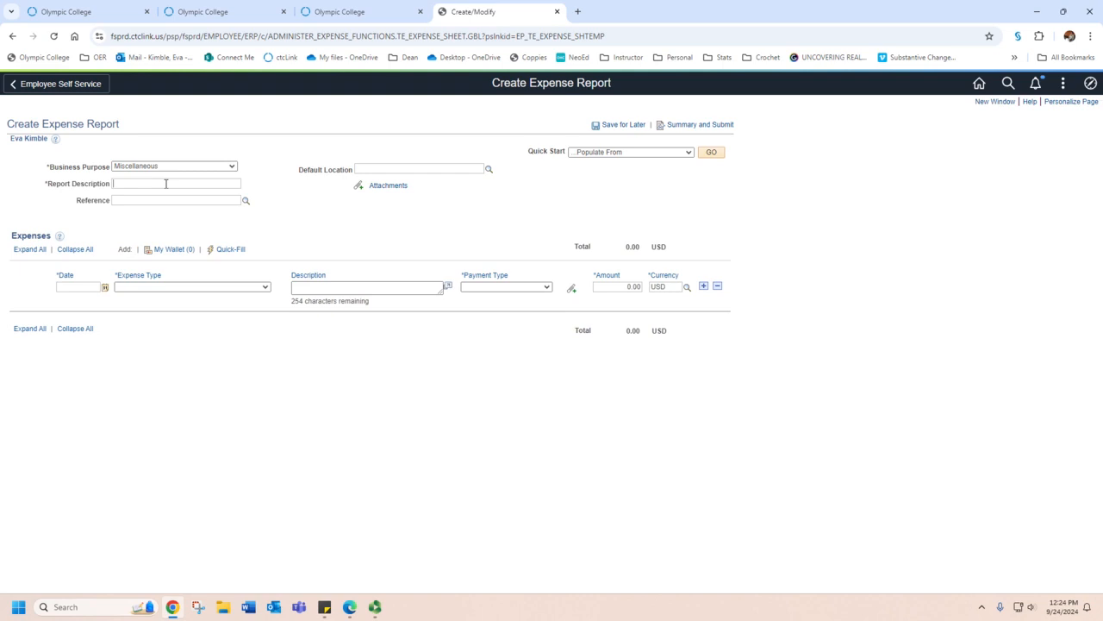
type("B")
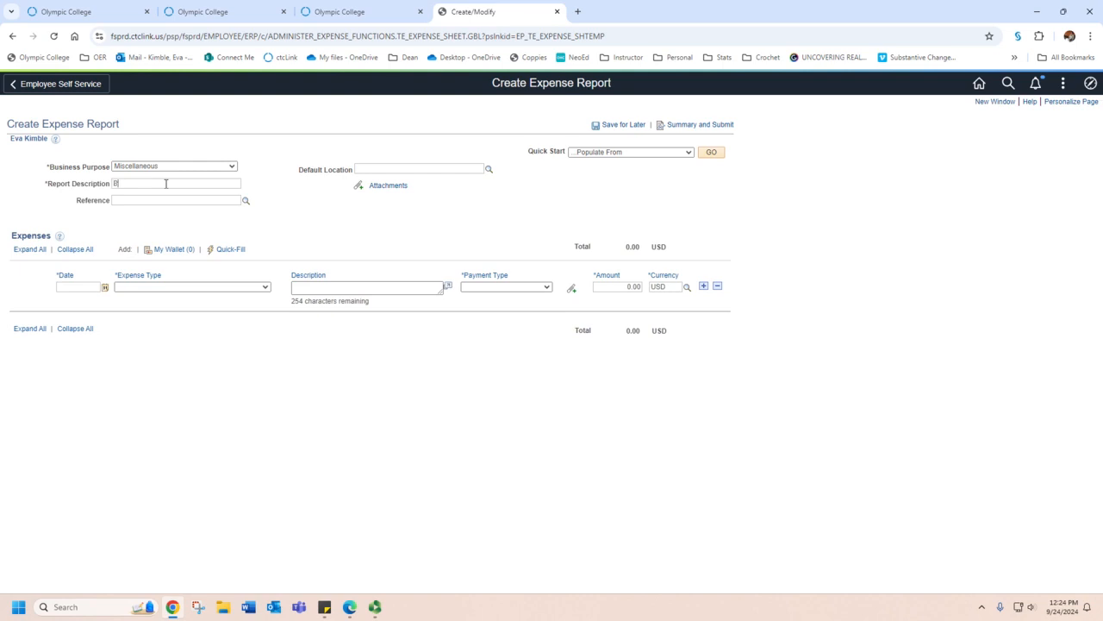
type("Bremerton to Poulsbo")
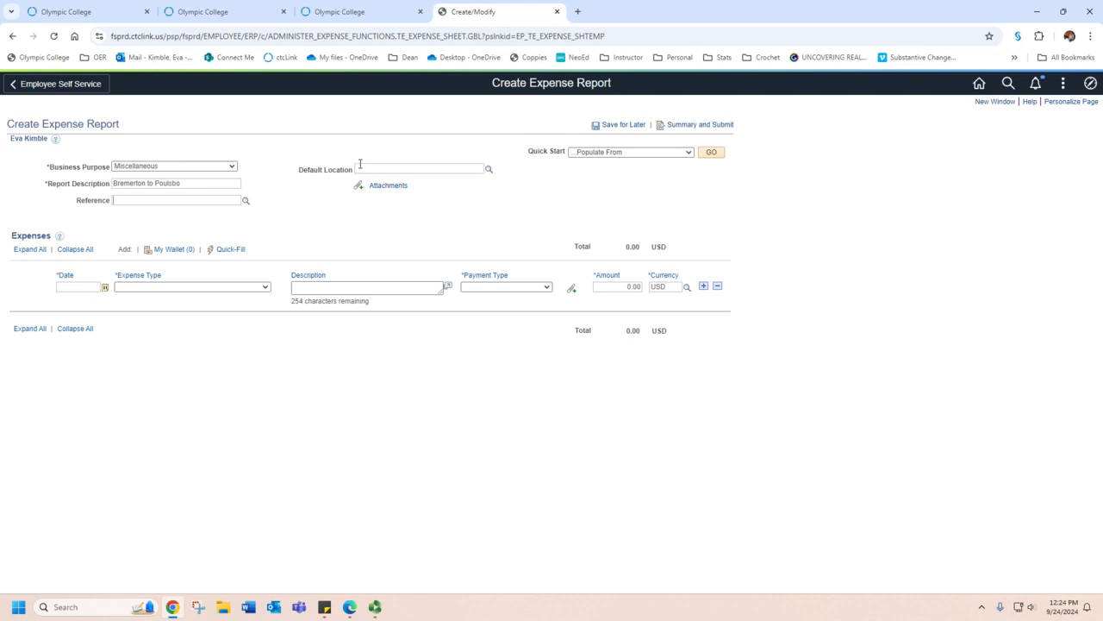
left_click(420, 168)
type("Bremerton")
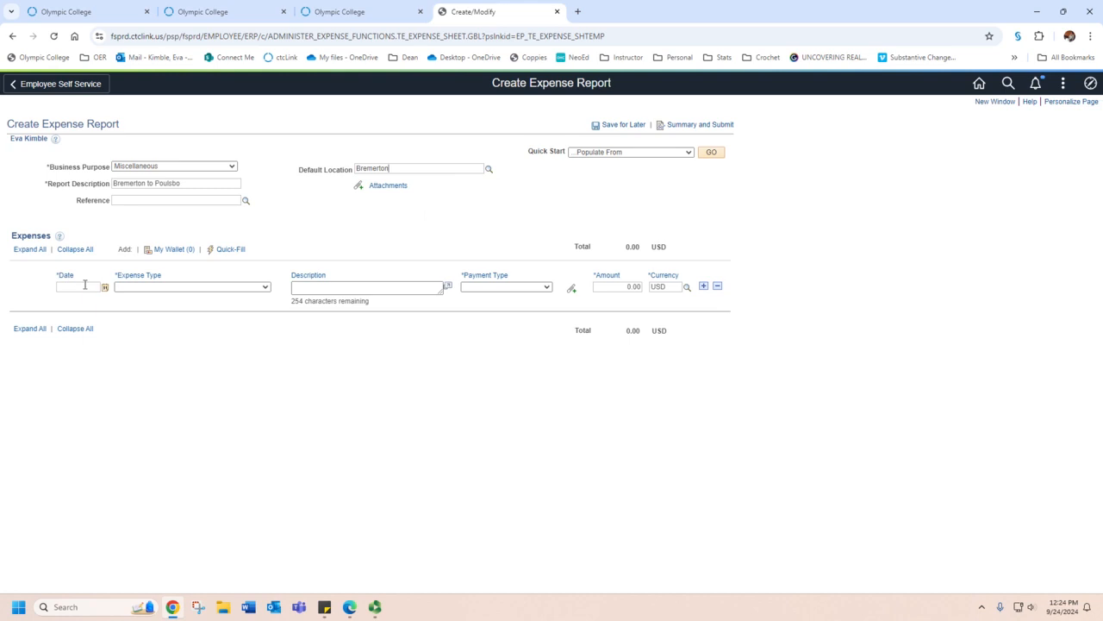
Enter a 09/23/2024 Transportation Mileage line 'Bremerton to Poulsbo', paid by Employee, 7.60 miles
left_click(105, 286)
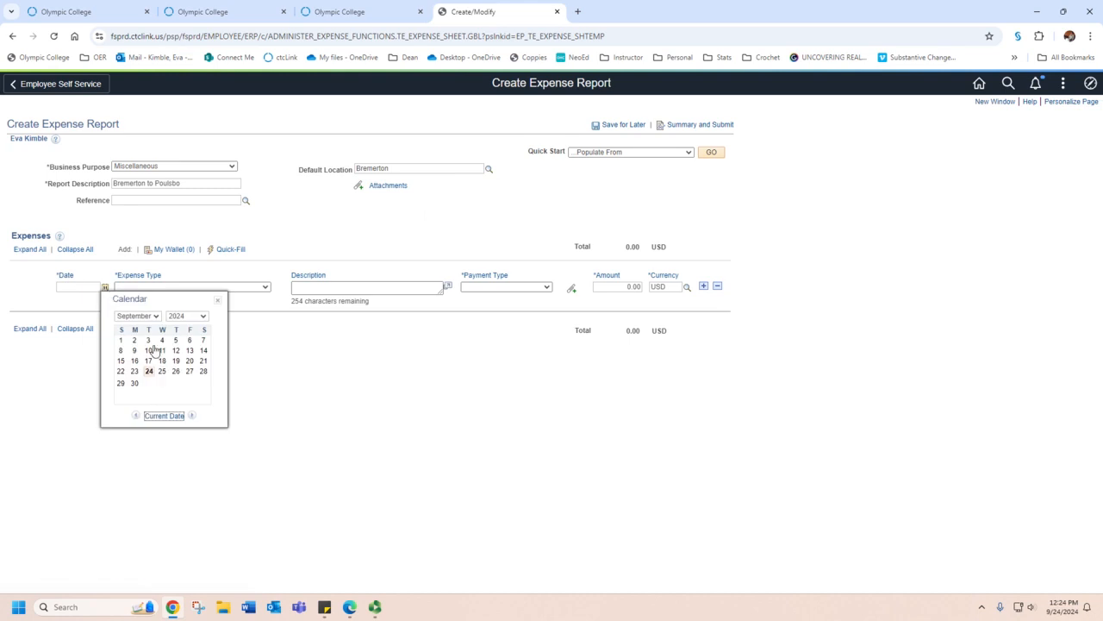
left_click(135, 360)
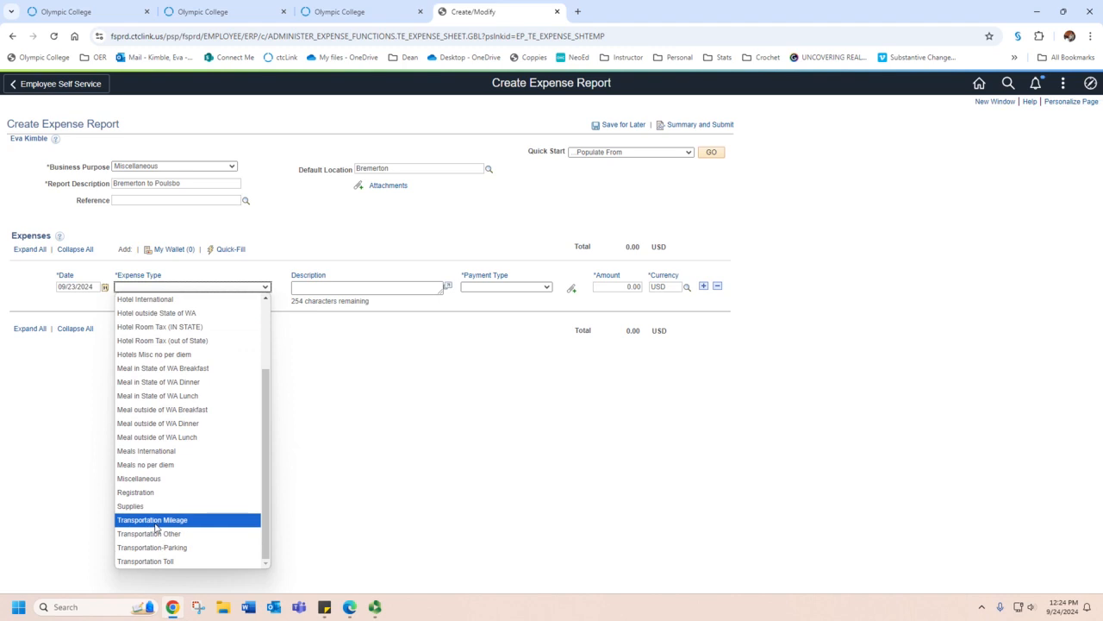
left_click(152, 519)
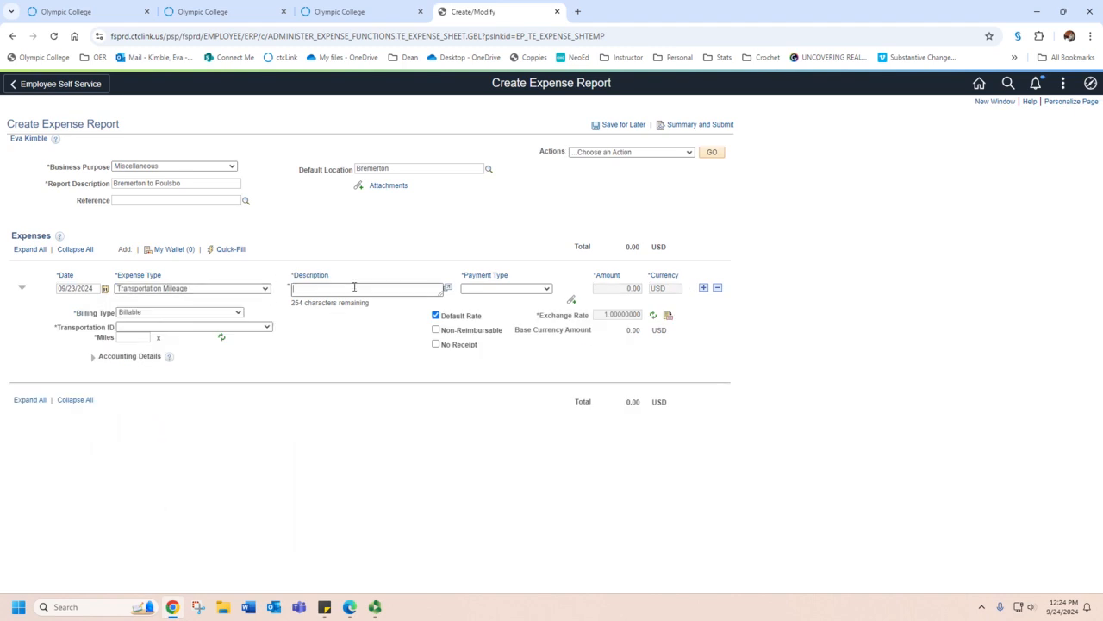
type("Bremerton to")
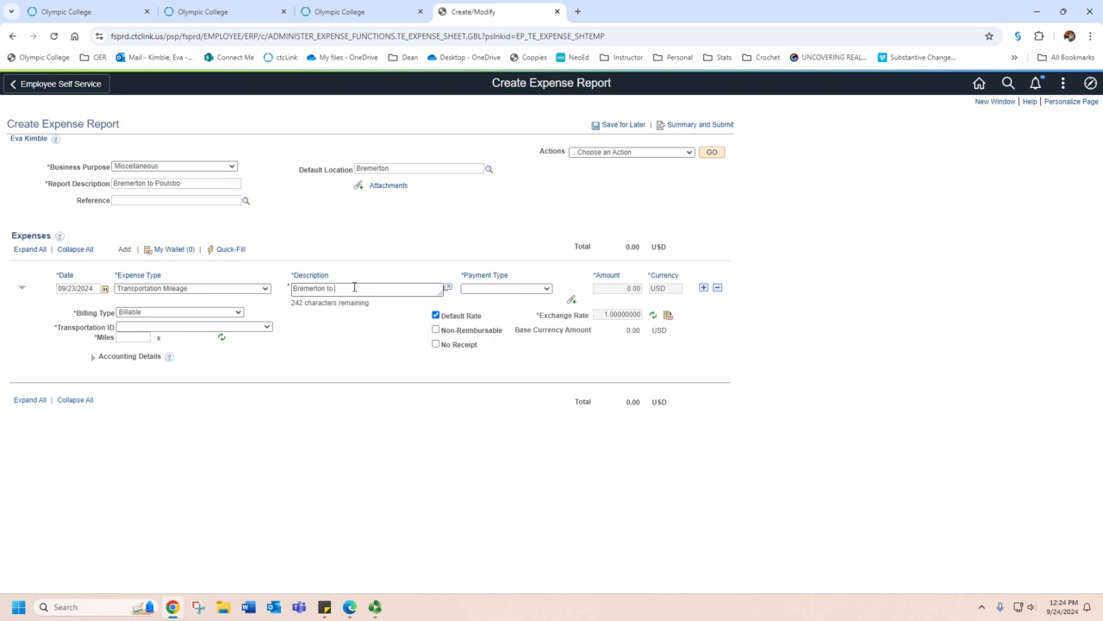
type("Poulsbo")
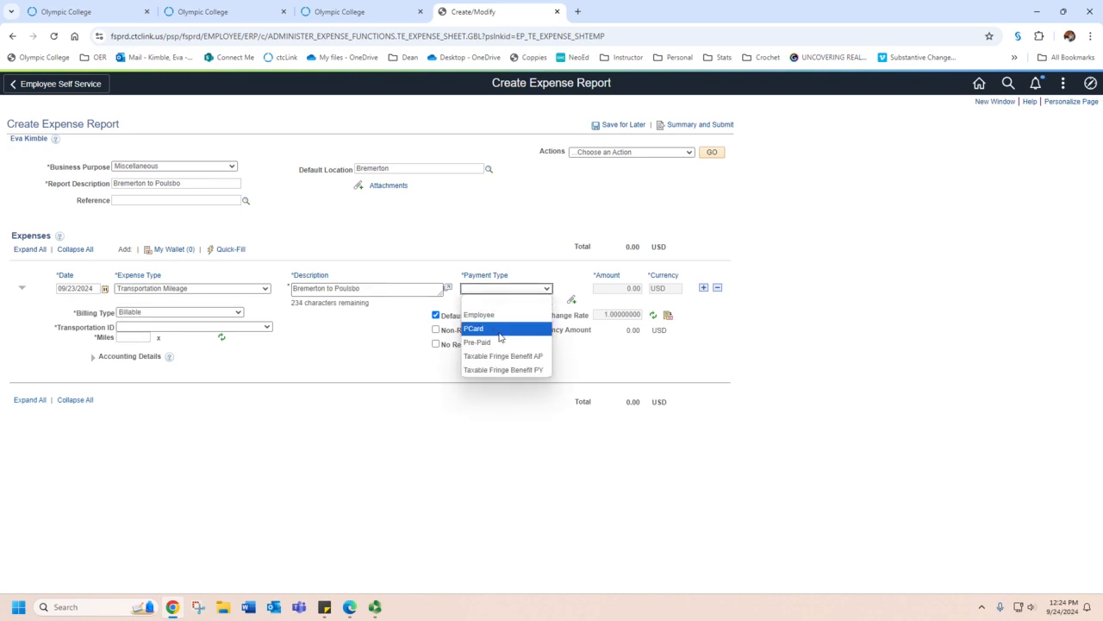
mouse_move(484, 315)
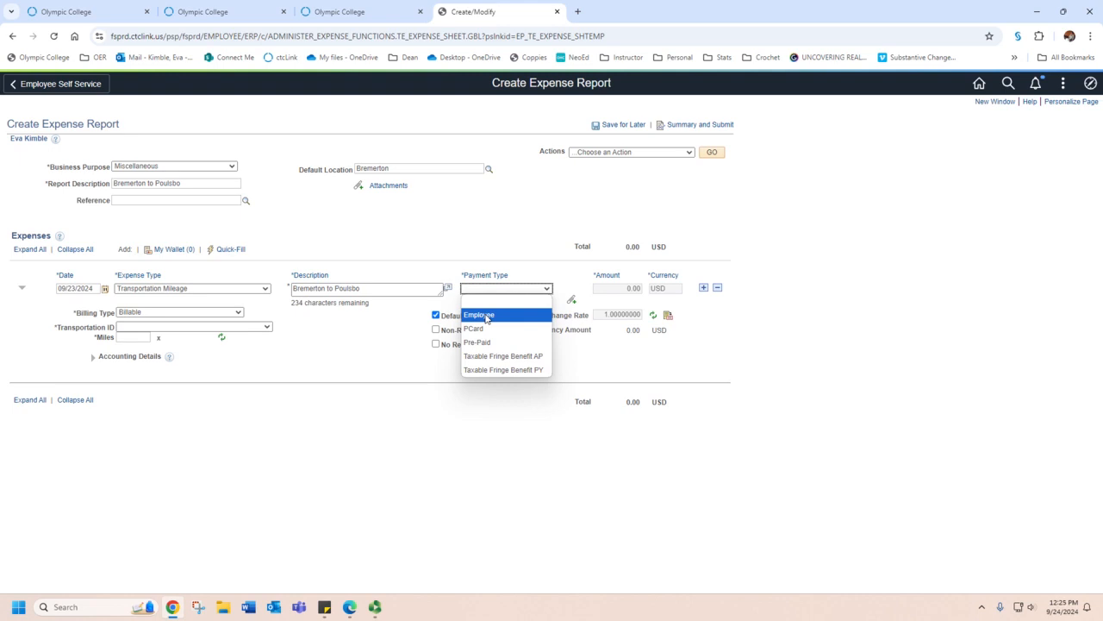
left_click(479, 315)
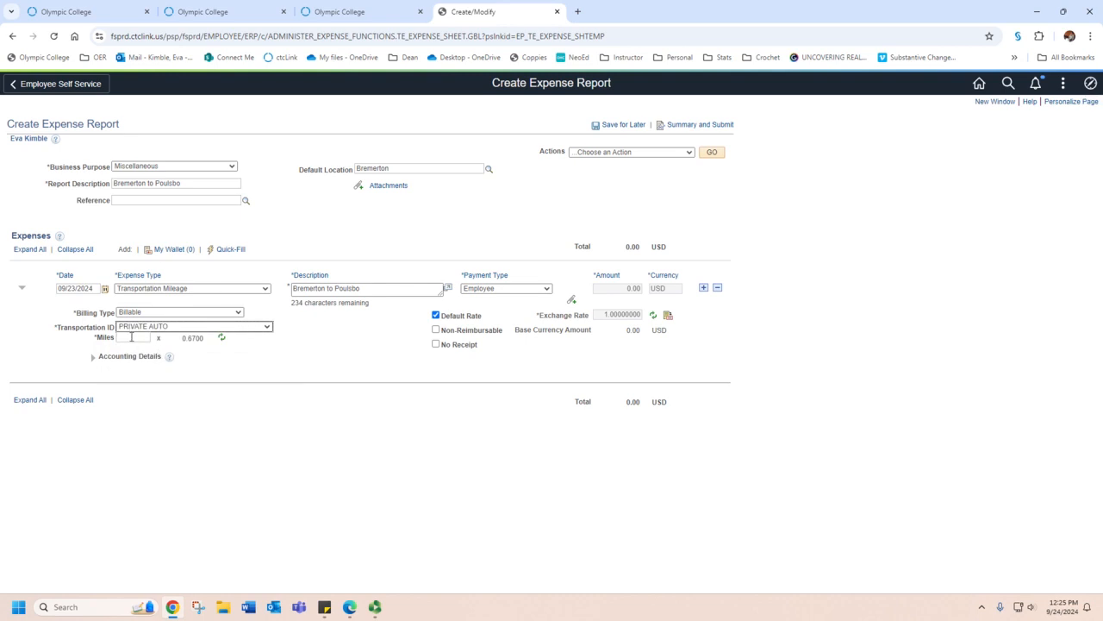
left_click(133, 337)
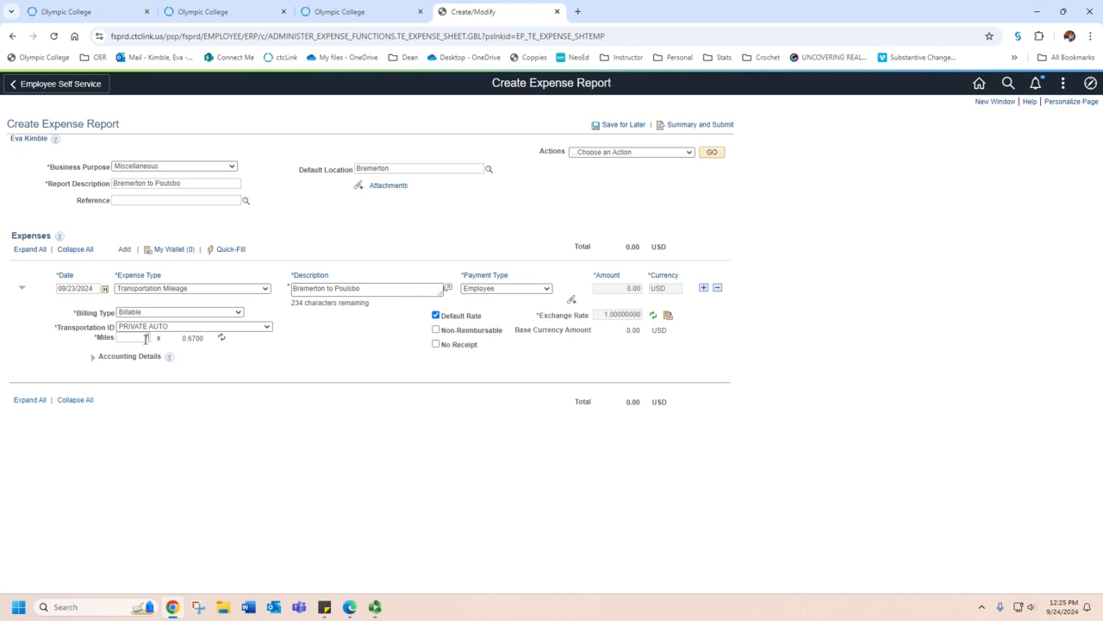
type("7.0")
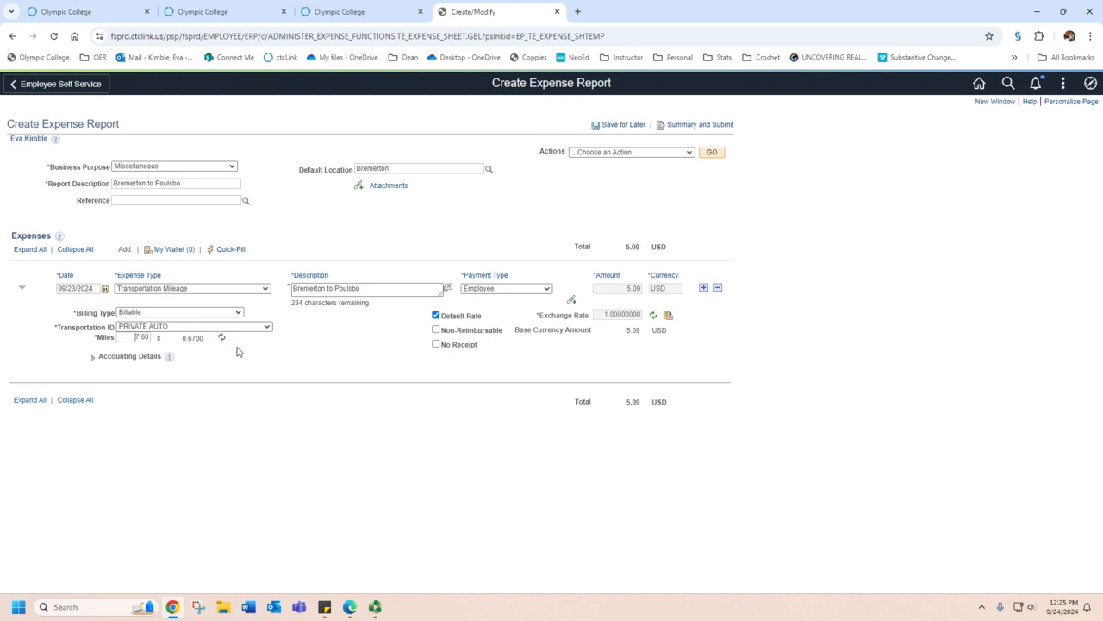
mouse_move(243, 343)
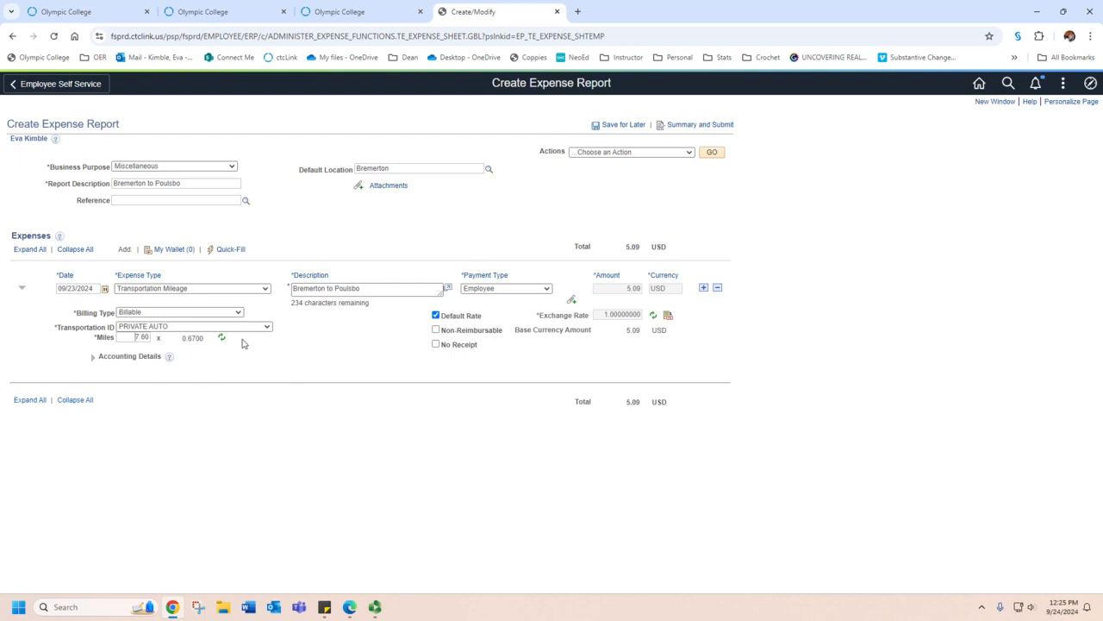
mouse_move(635, 339)
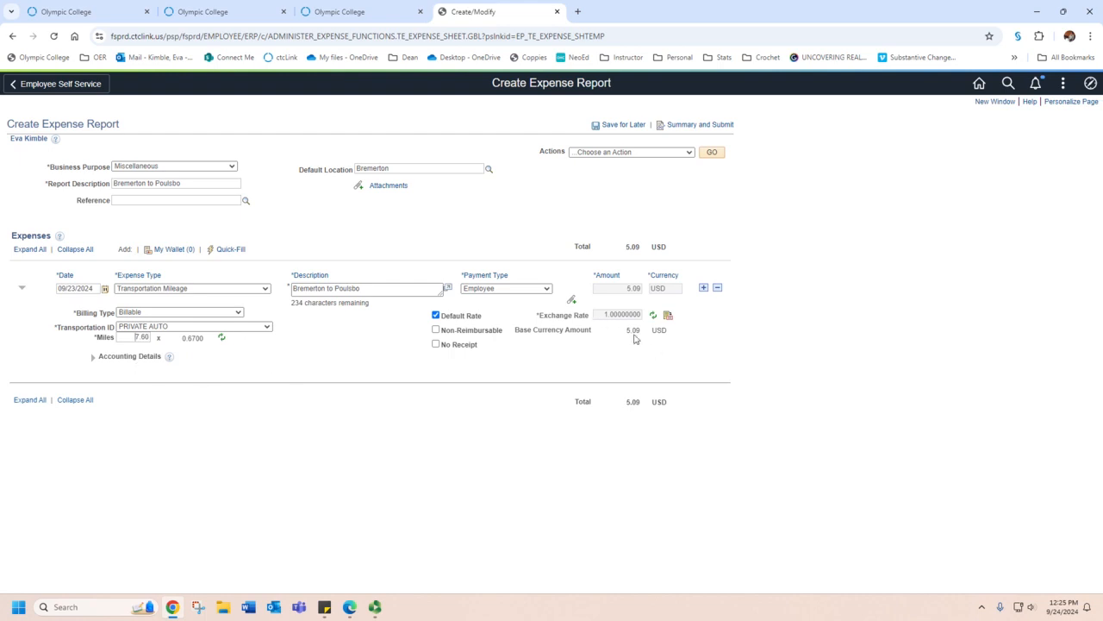
mouse_move(603, 347)
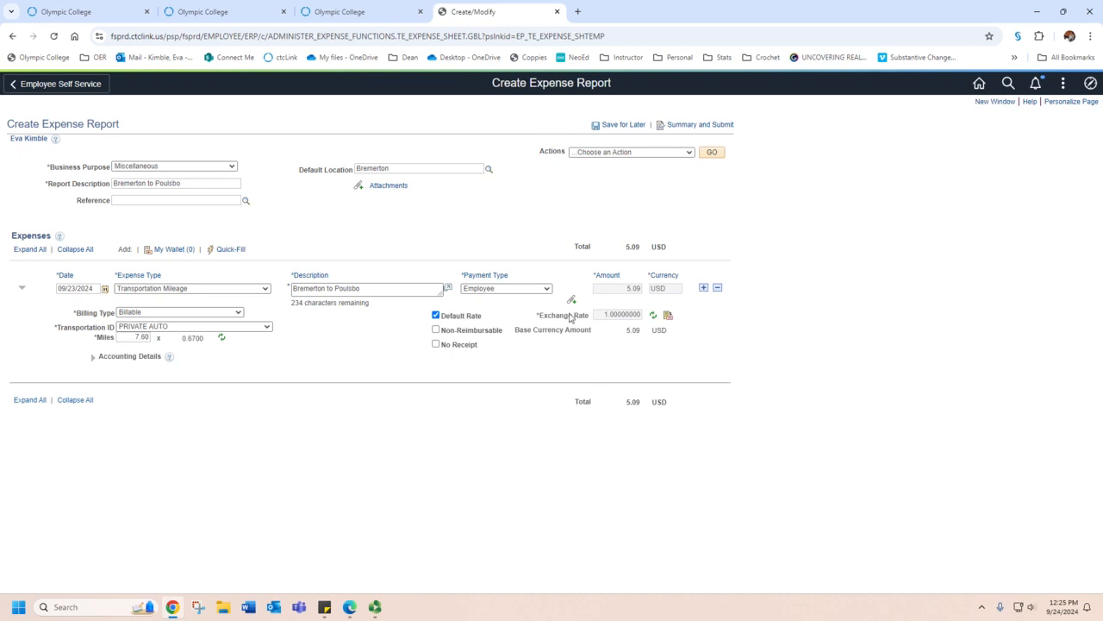
mouse_move(484, 318)
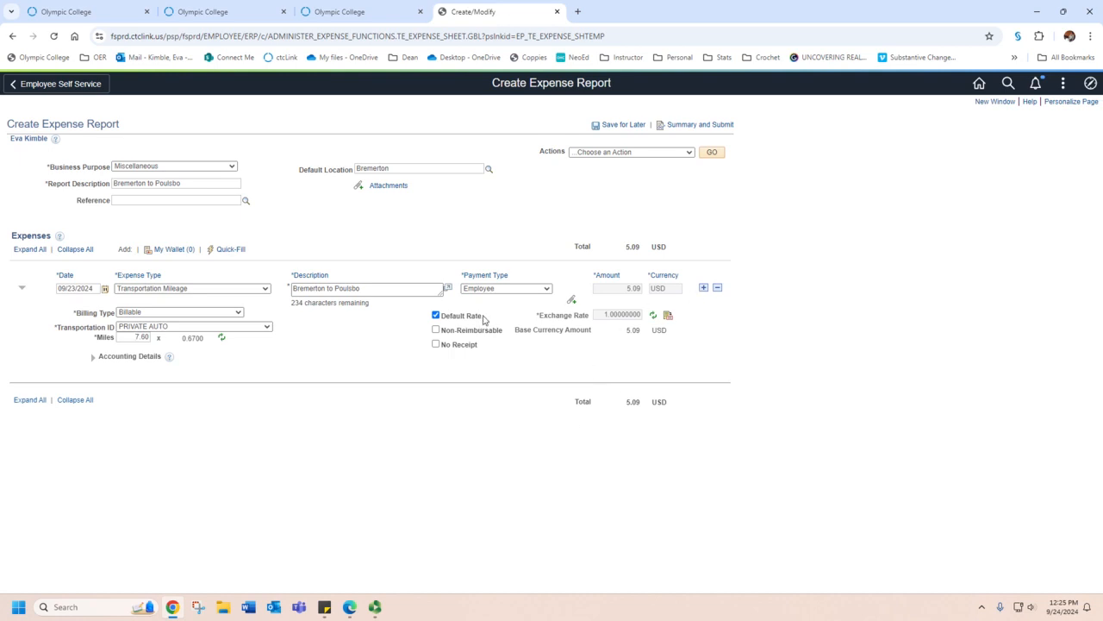
mouse_move(118, 308)
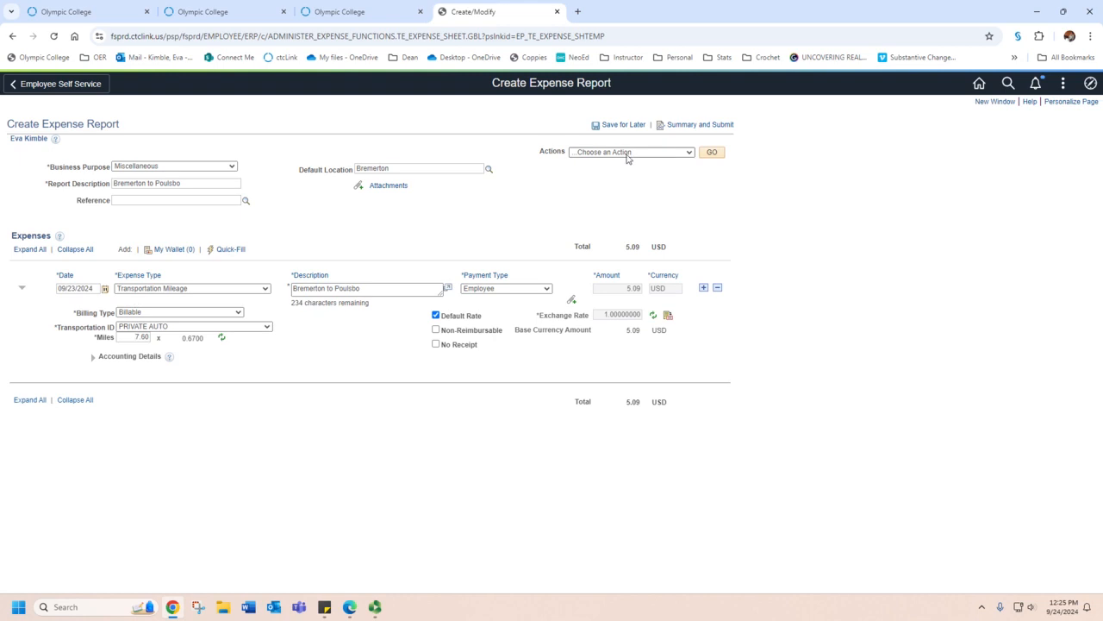
Copy the mileage line to 09/19/2024 with Copy Expense Lines, clearing the future-date warning
left_click(632, 152)
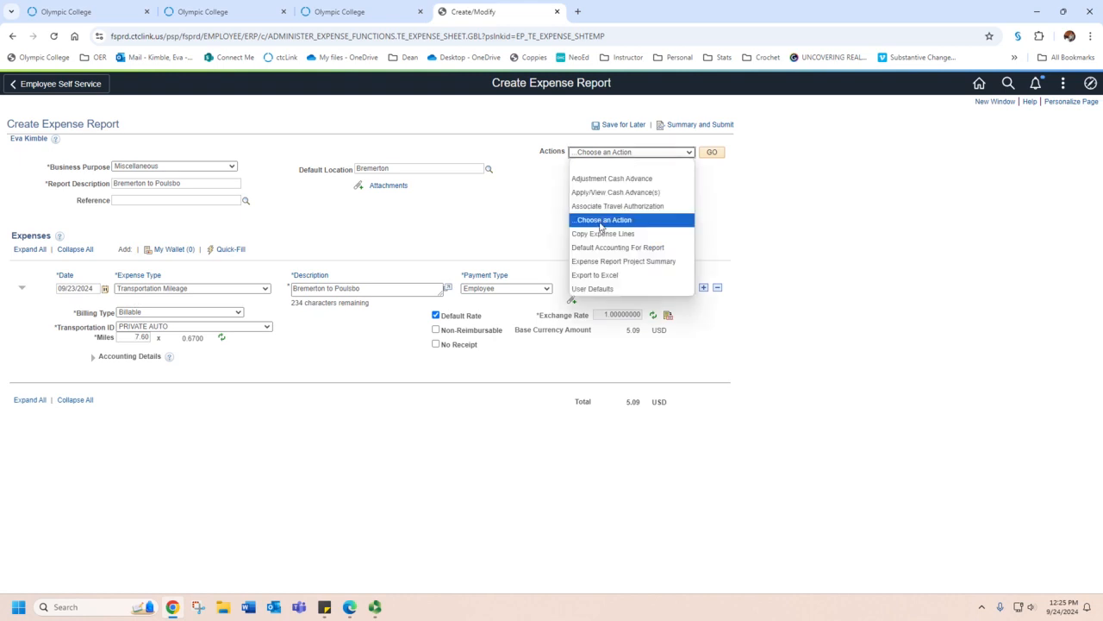
left_click(603, 233)
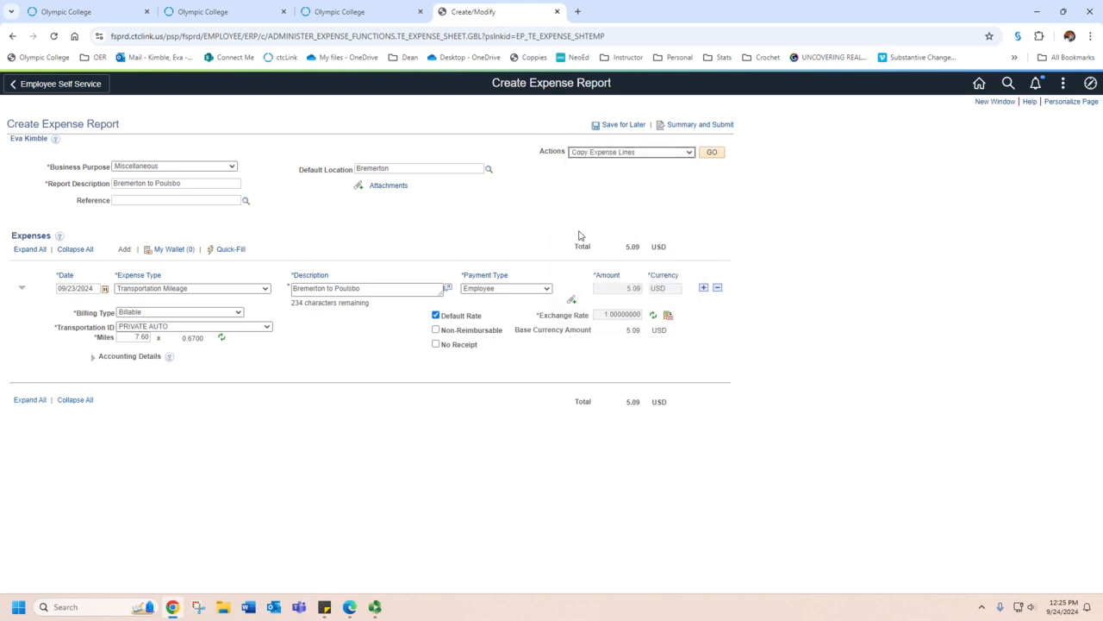
left_click(711, 151)
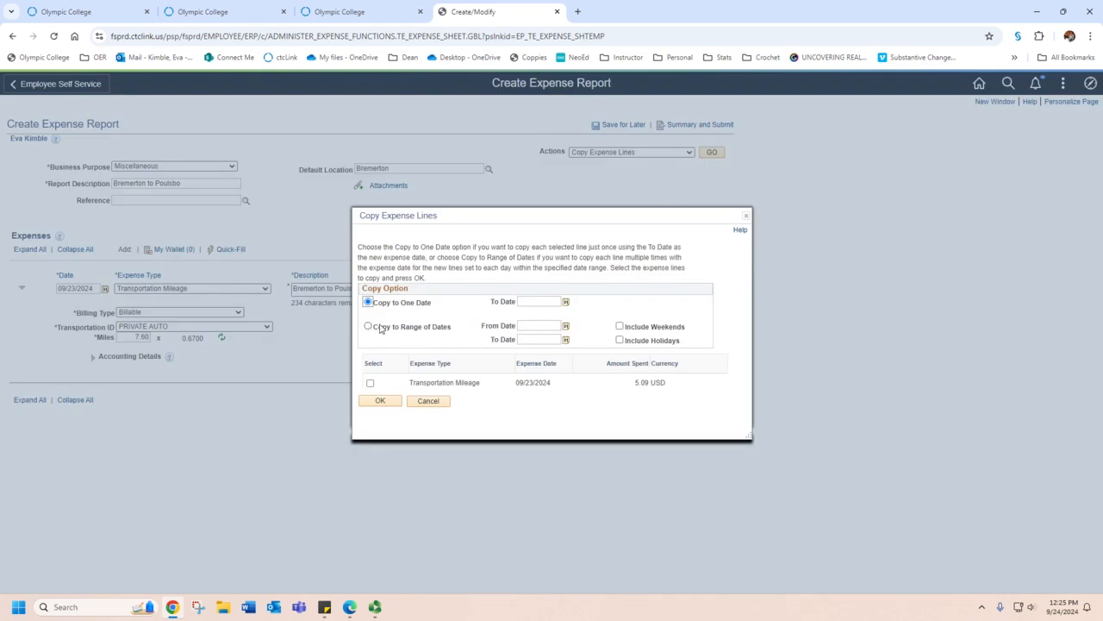
left_click(370, 383)
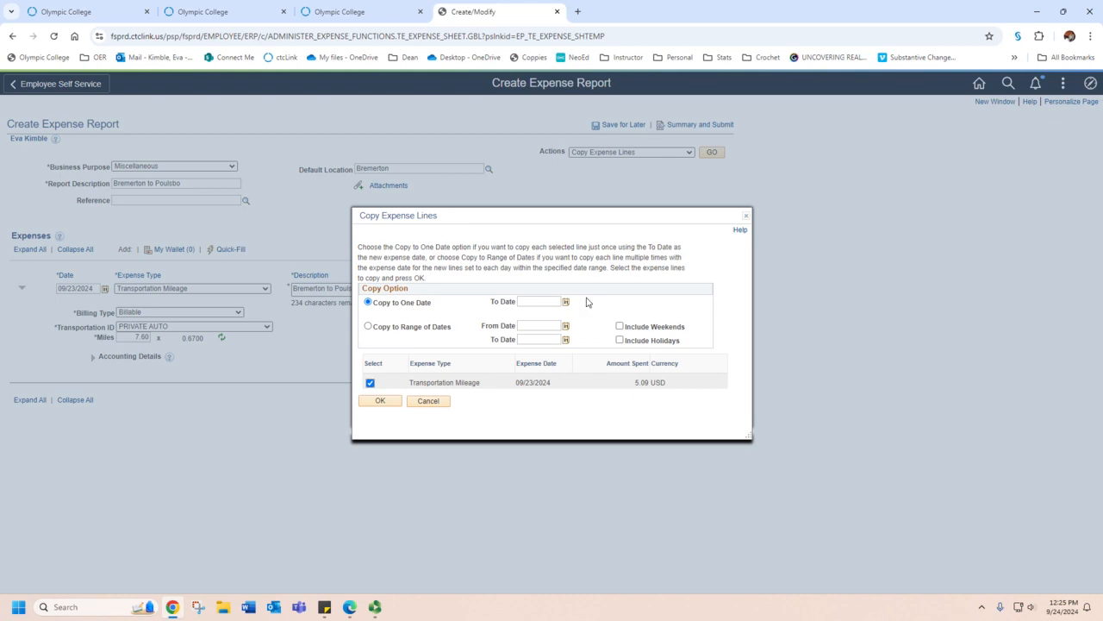
left_click(566, 301)
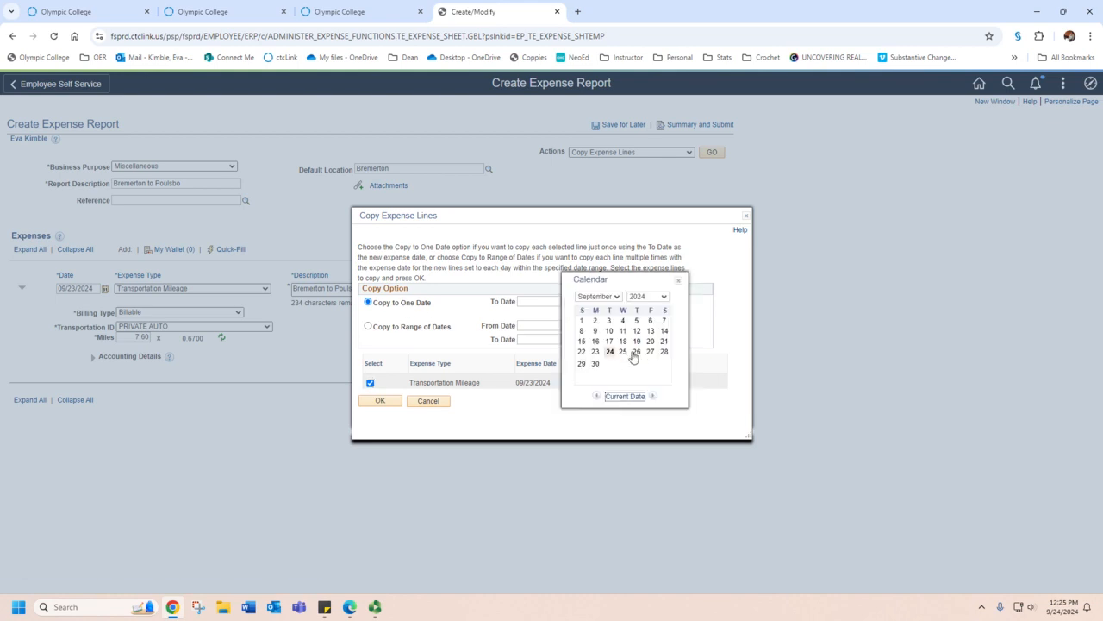
left_click(637, 352)
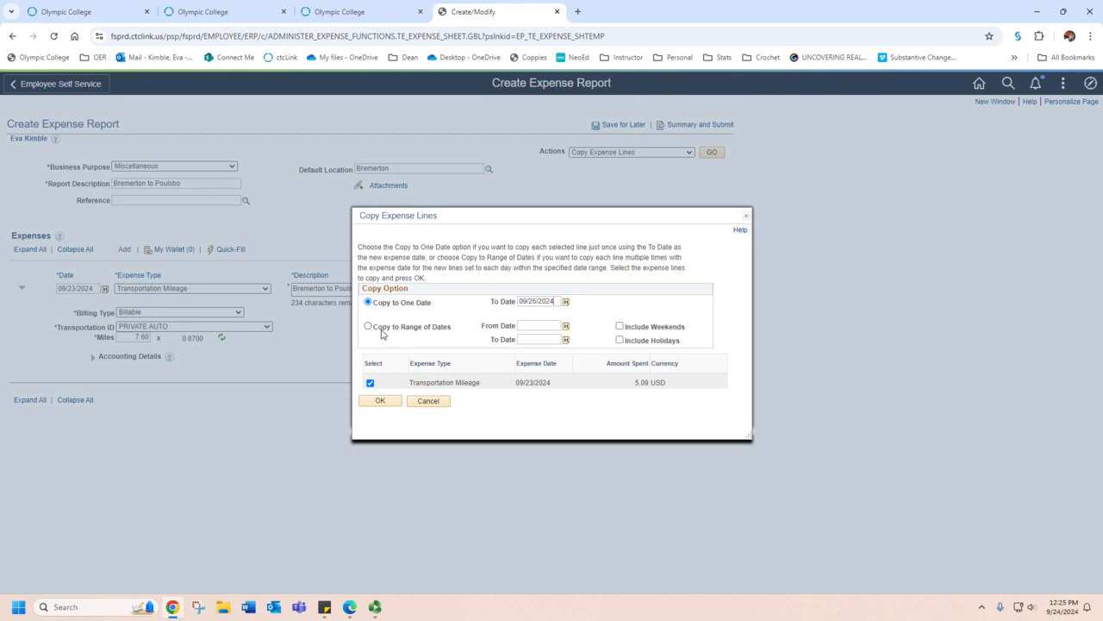
mouse_move(439, 332)
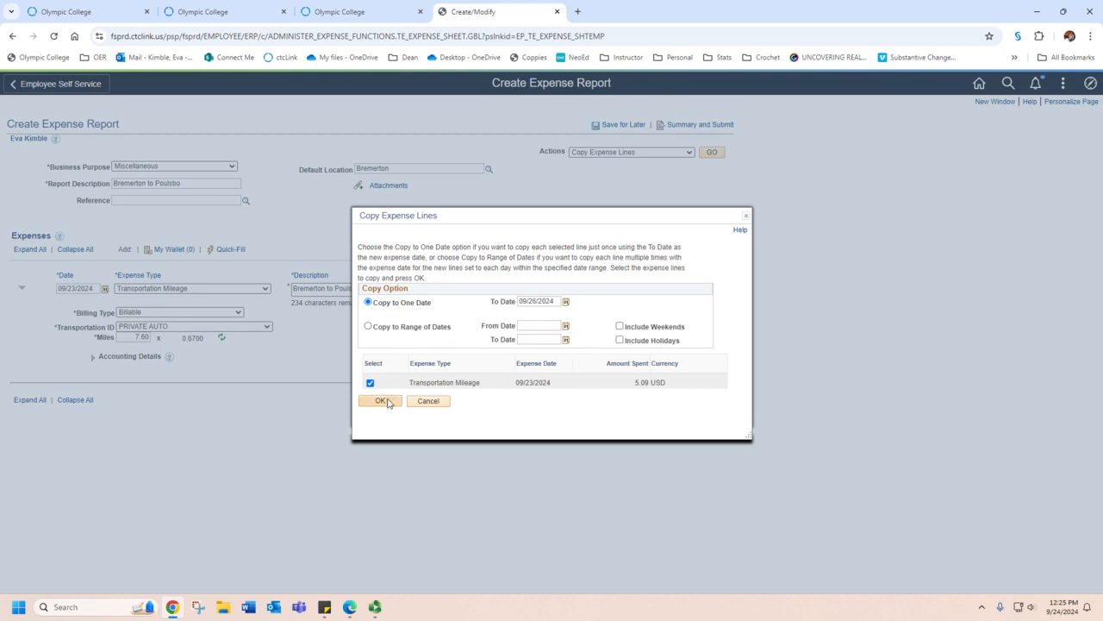
left_click(380, 400)
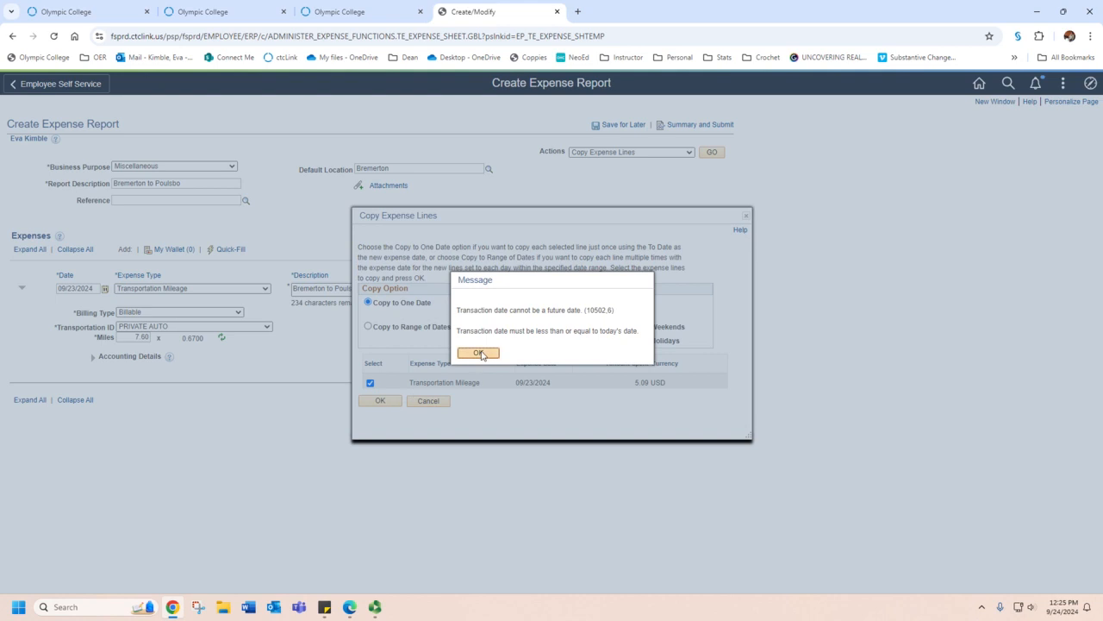
left_click(478, 353)
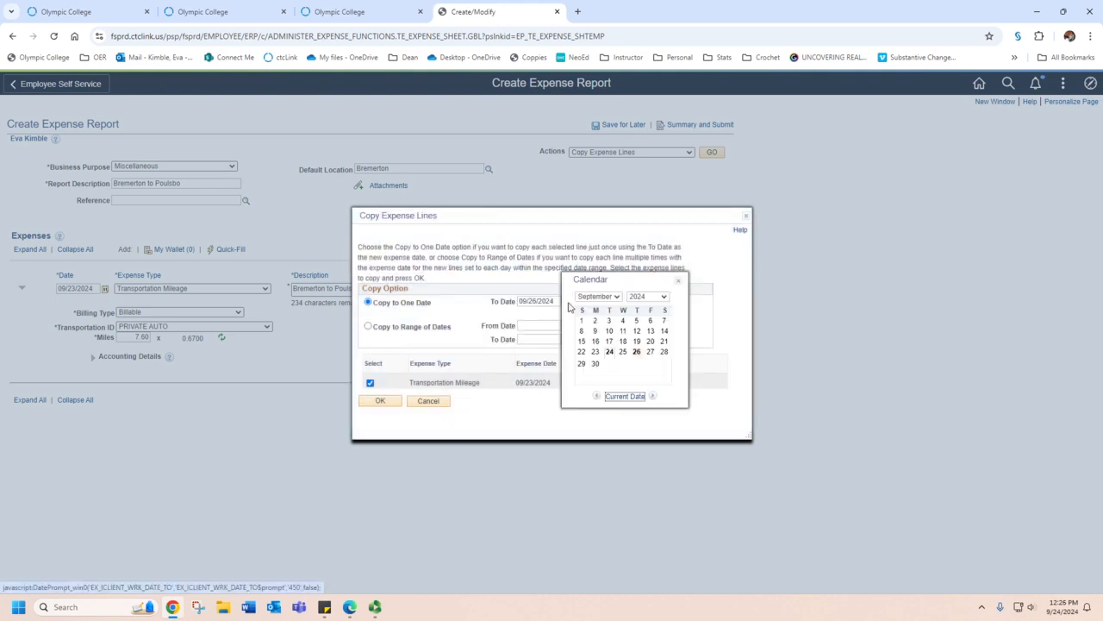
mouse_move(642, 344)
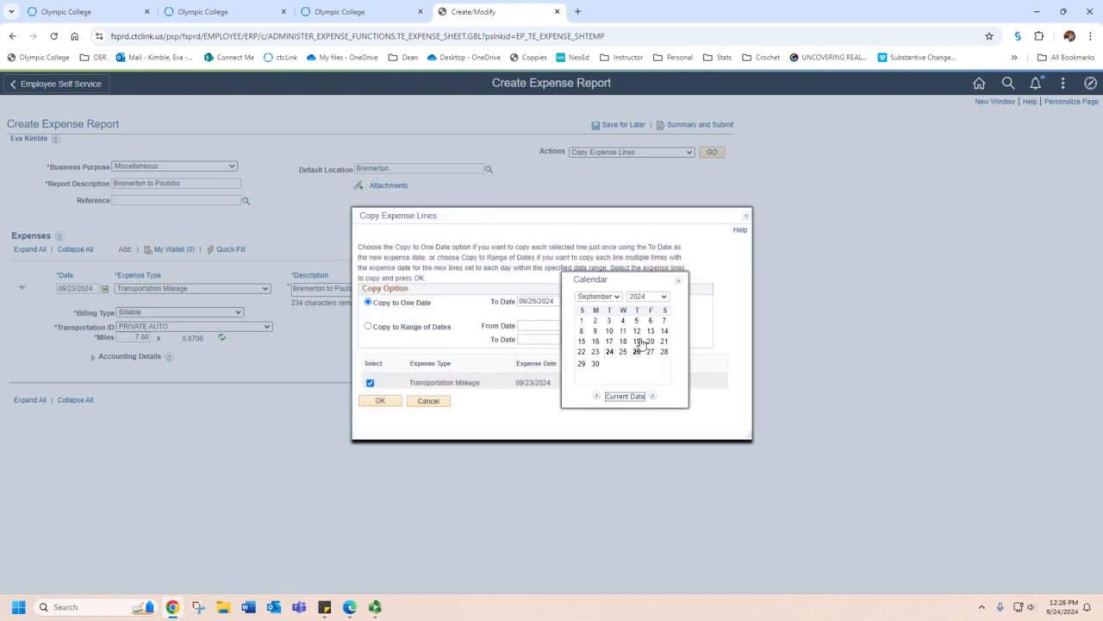
left_click(380, 400)
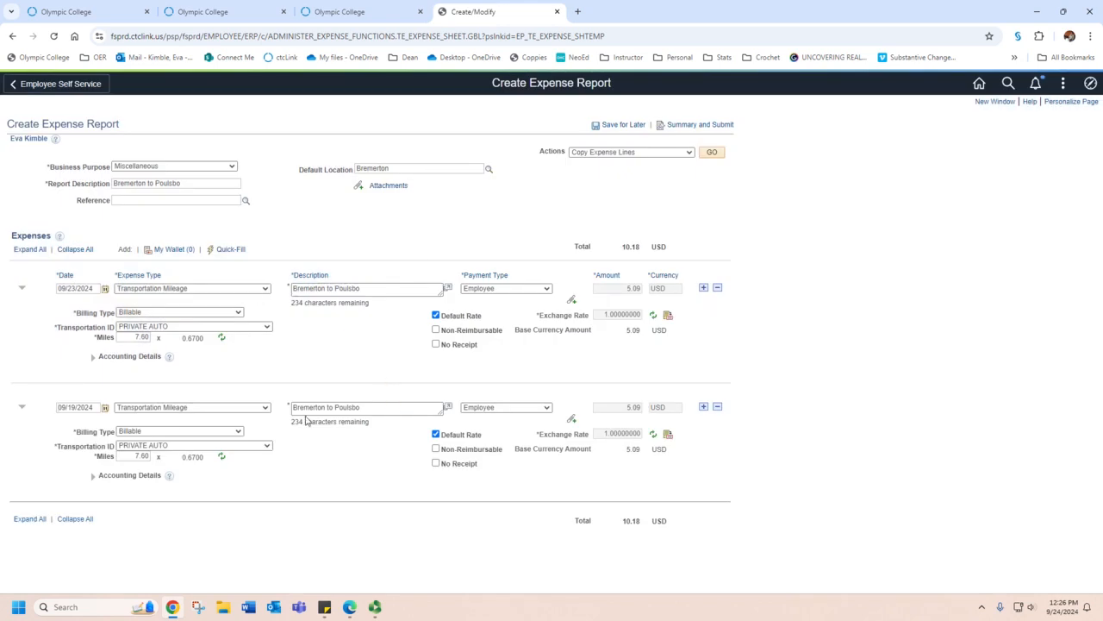
mouse_move(326, 248)
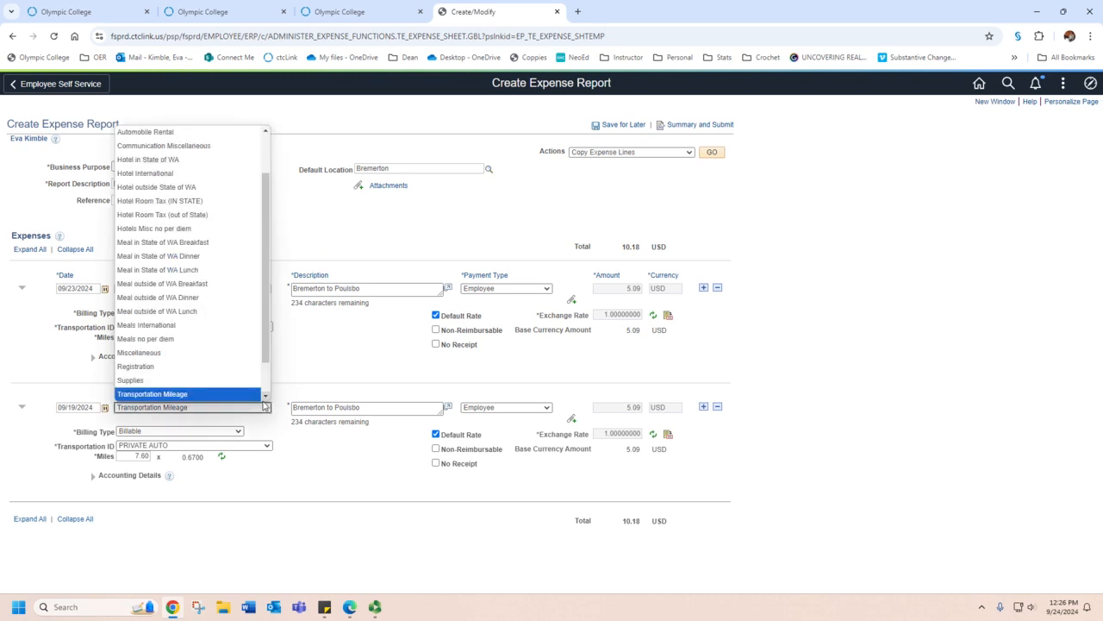
mouse_move(158, 269)
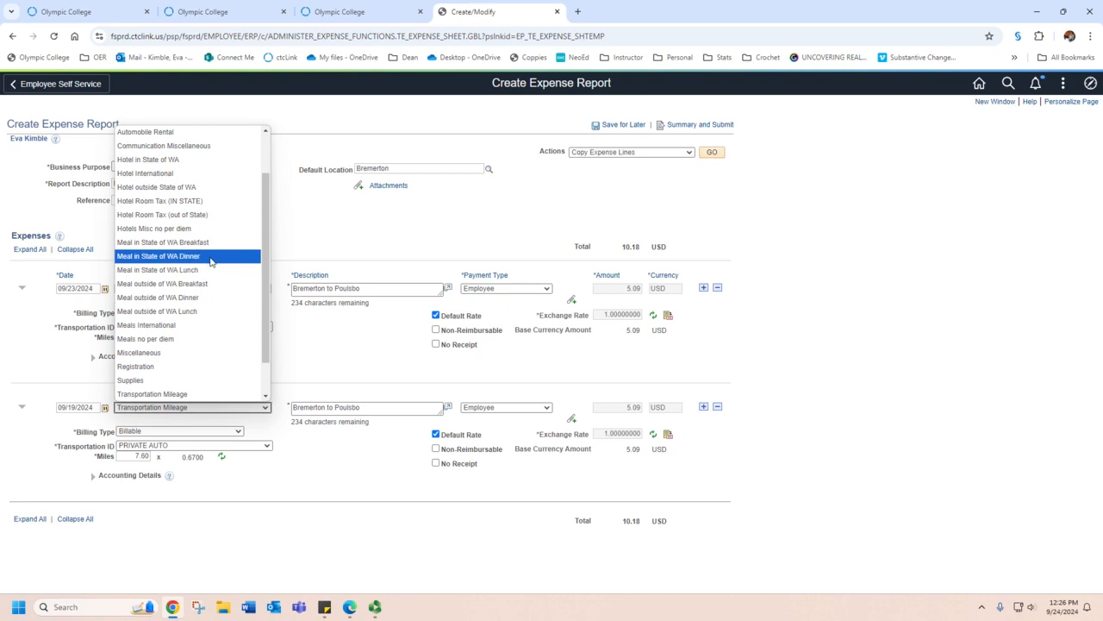
mouse_move(209, 269)
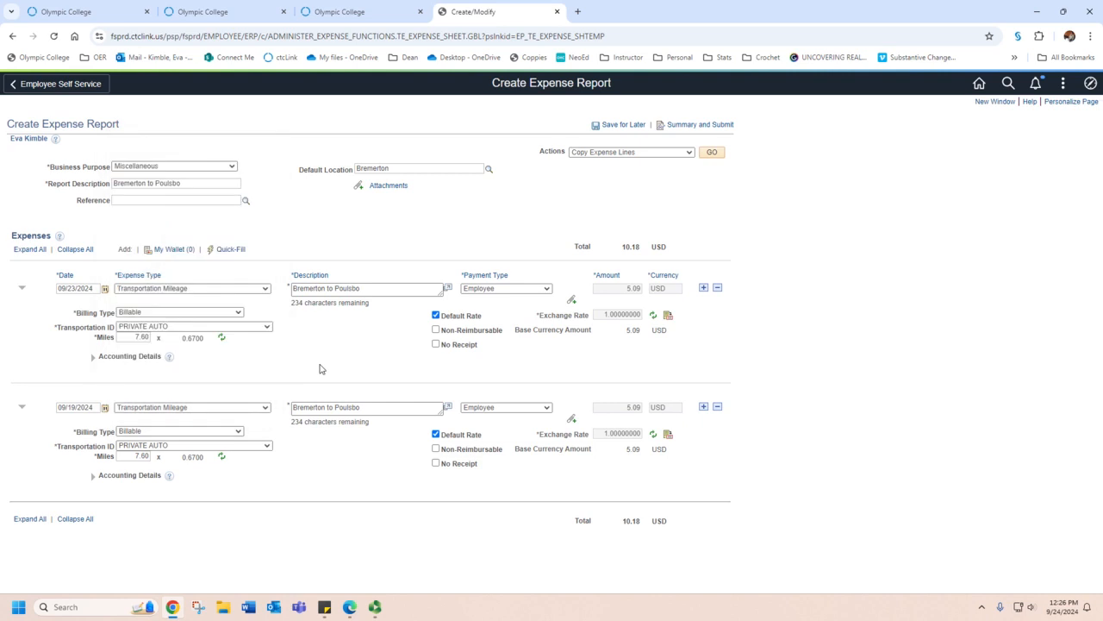
mouse_move(499, 268)
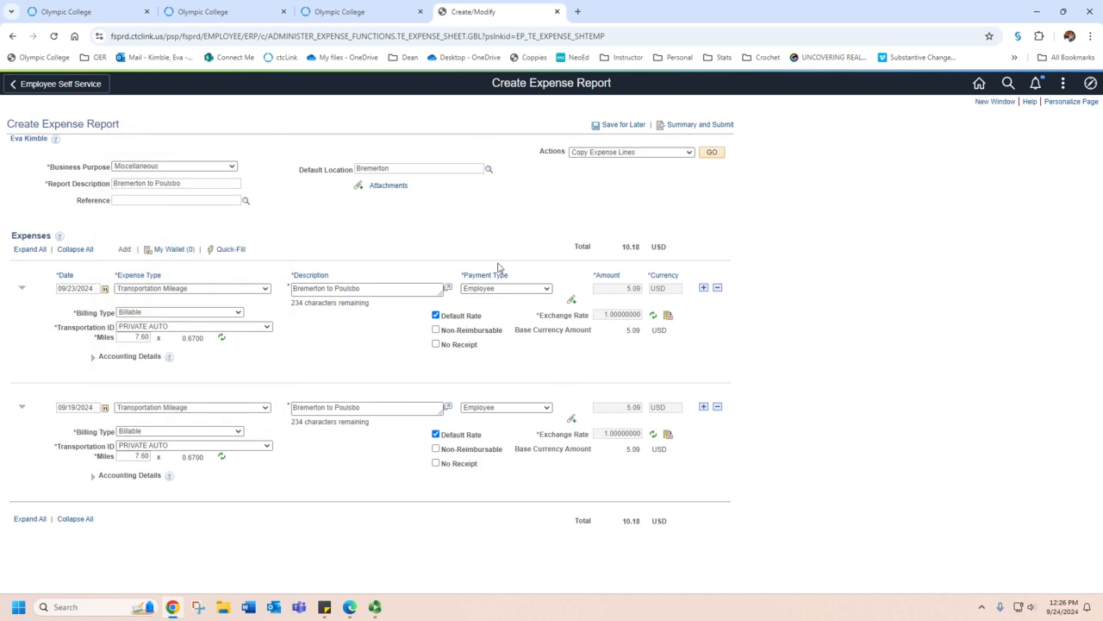
mouse_move(622, 125)
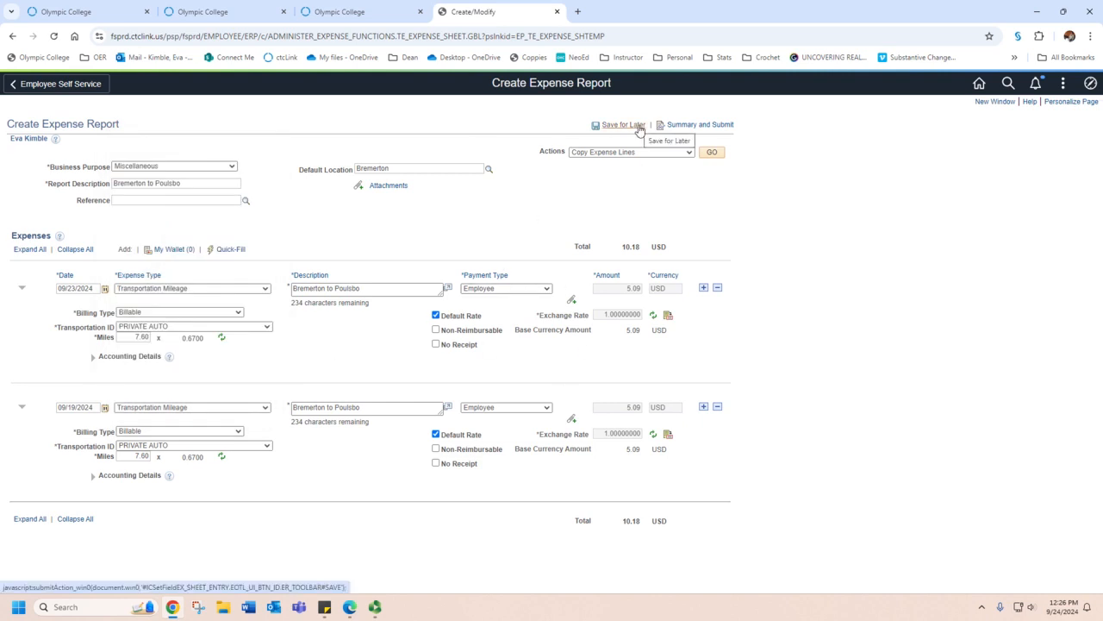
mouse_move(700, 124)
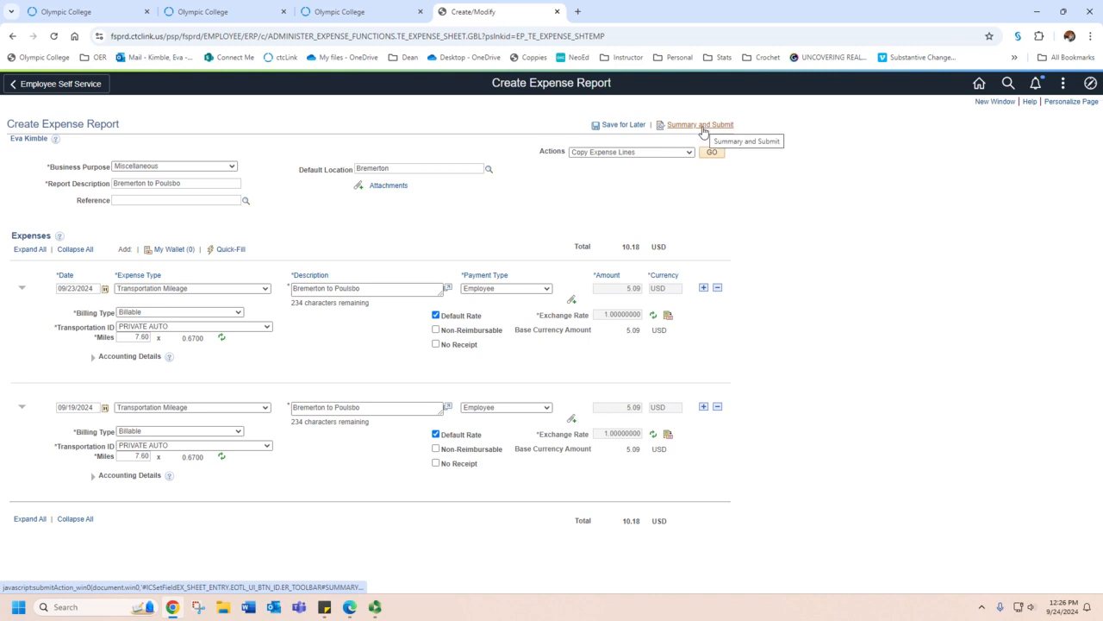
Open Summary and Submit to show two lines totaling 10.18 USD
left_click(699, 125)
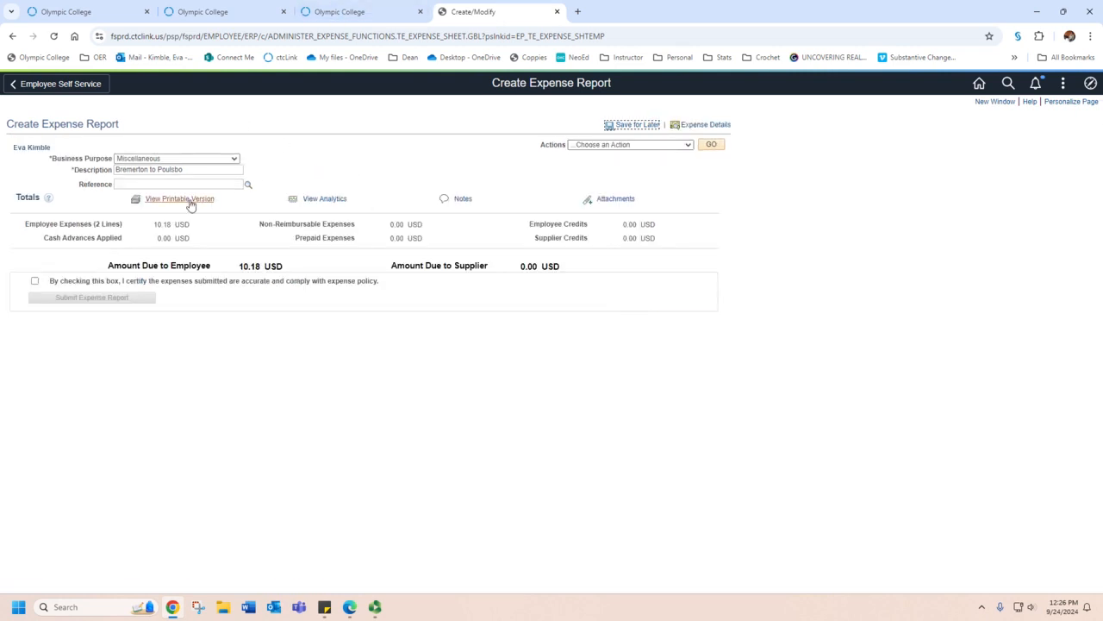
mouse_move(92, 296)
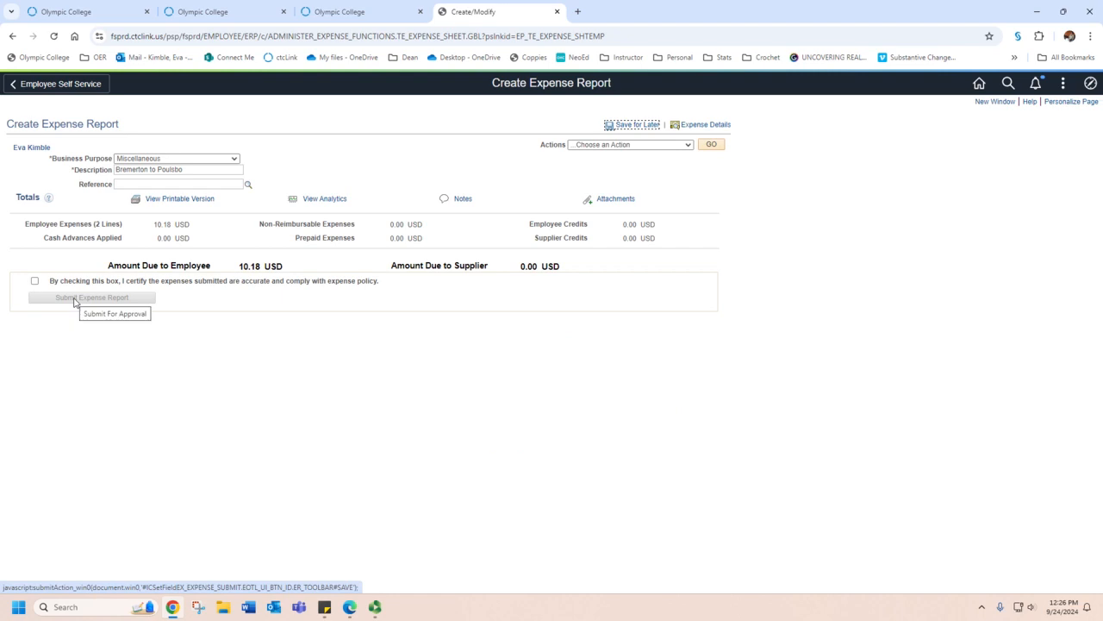
mouse_move(293, 340)
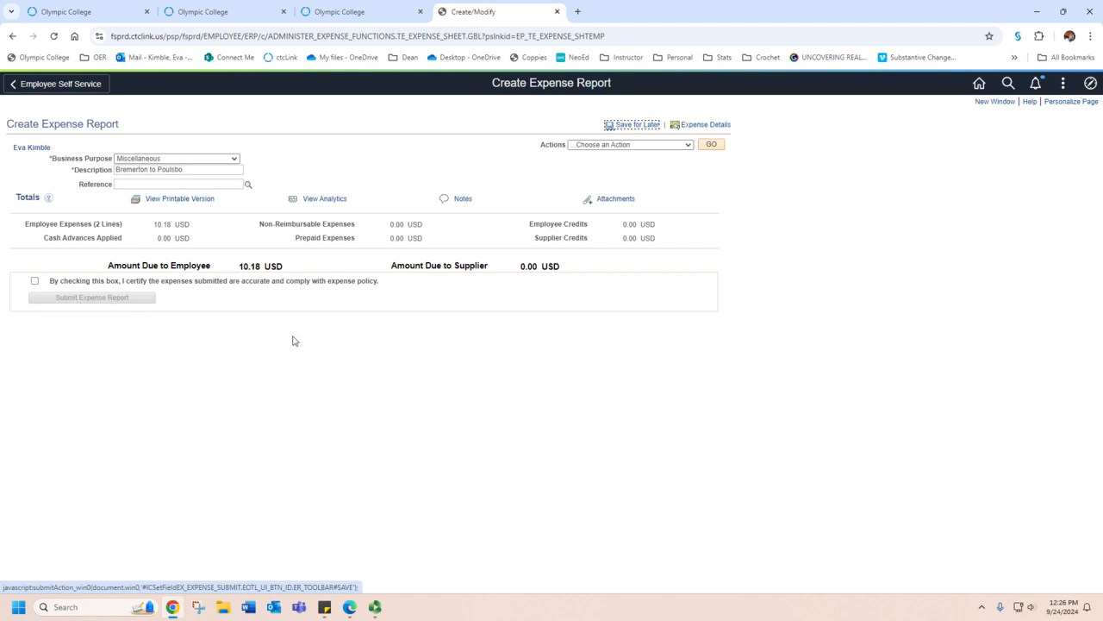
mouse_move(288, 339)
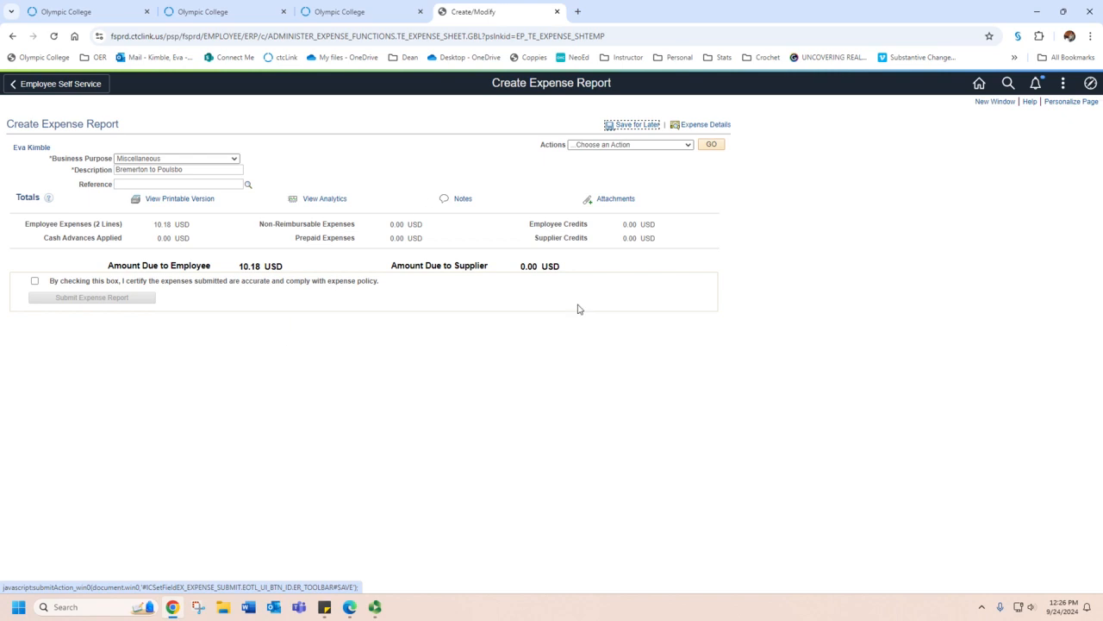
mouse_move(569, 171)
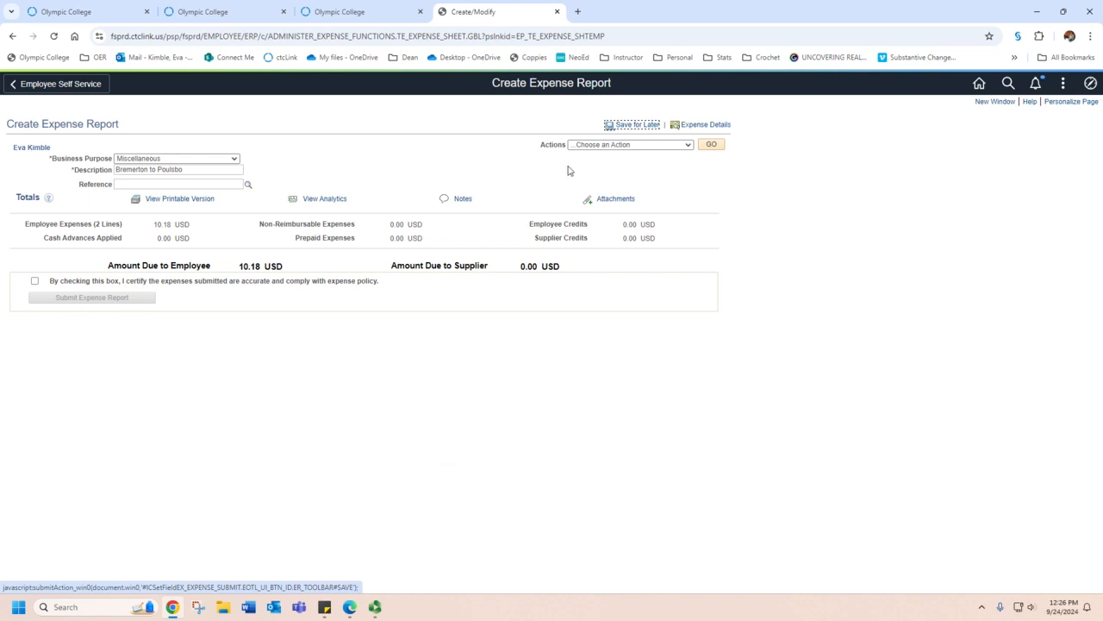
mouse_move(668, 116)
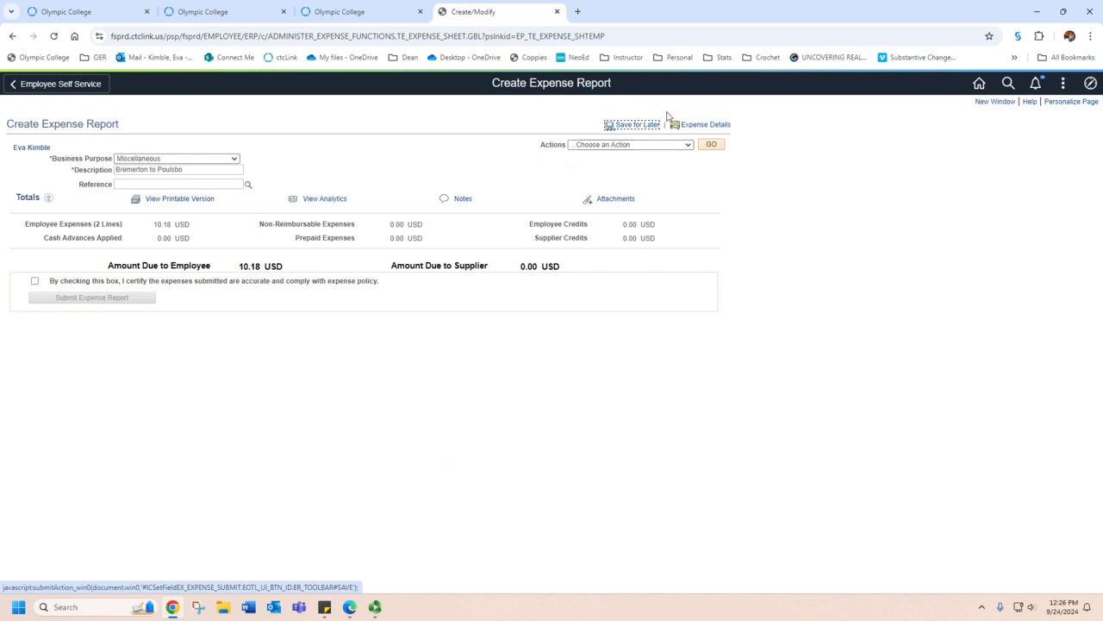
mouse_move(627, 101)
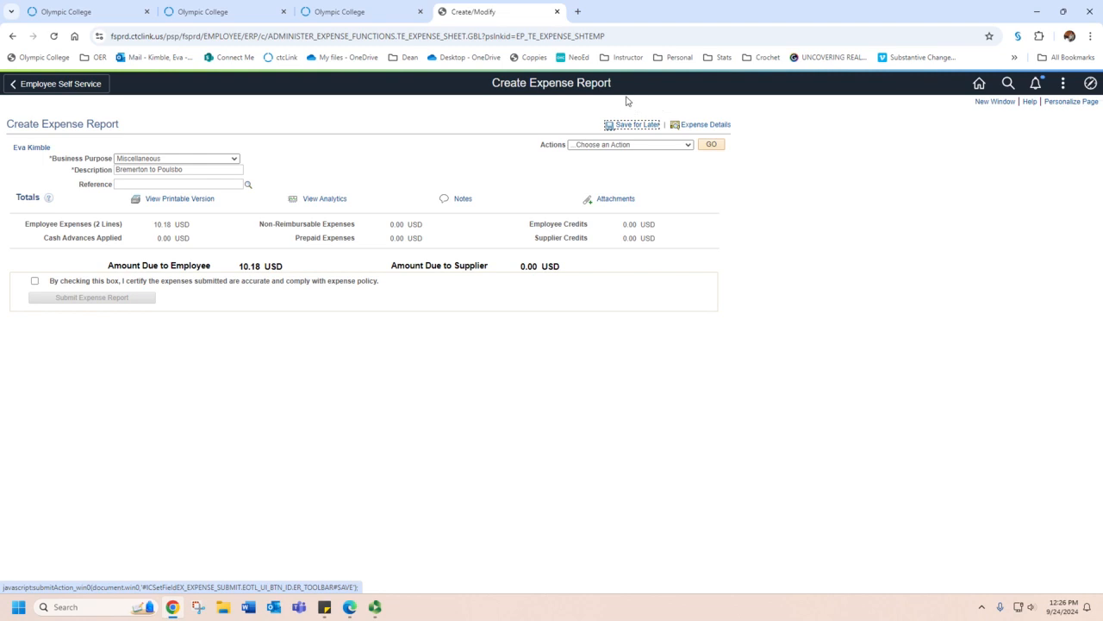